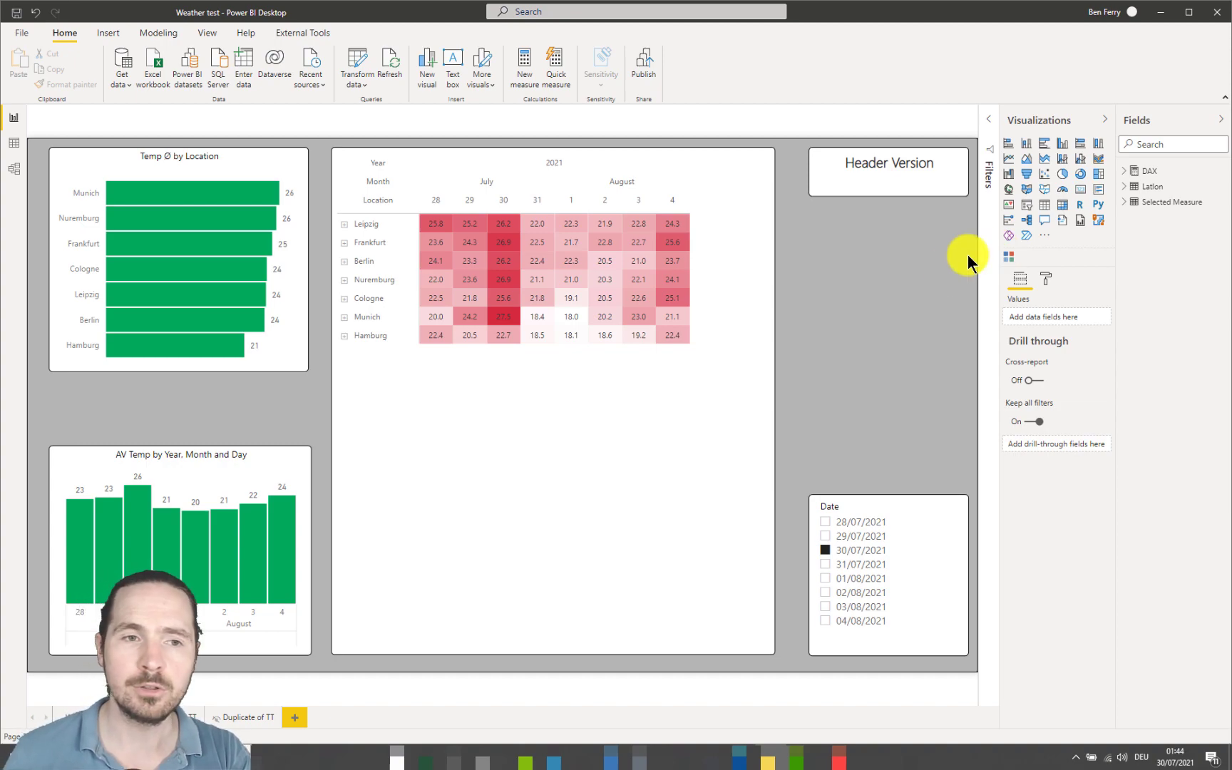
- Review the current file's report settings option to hide visual headers in reading view, then cancel without saving
click(26, 35)
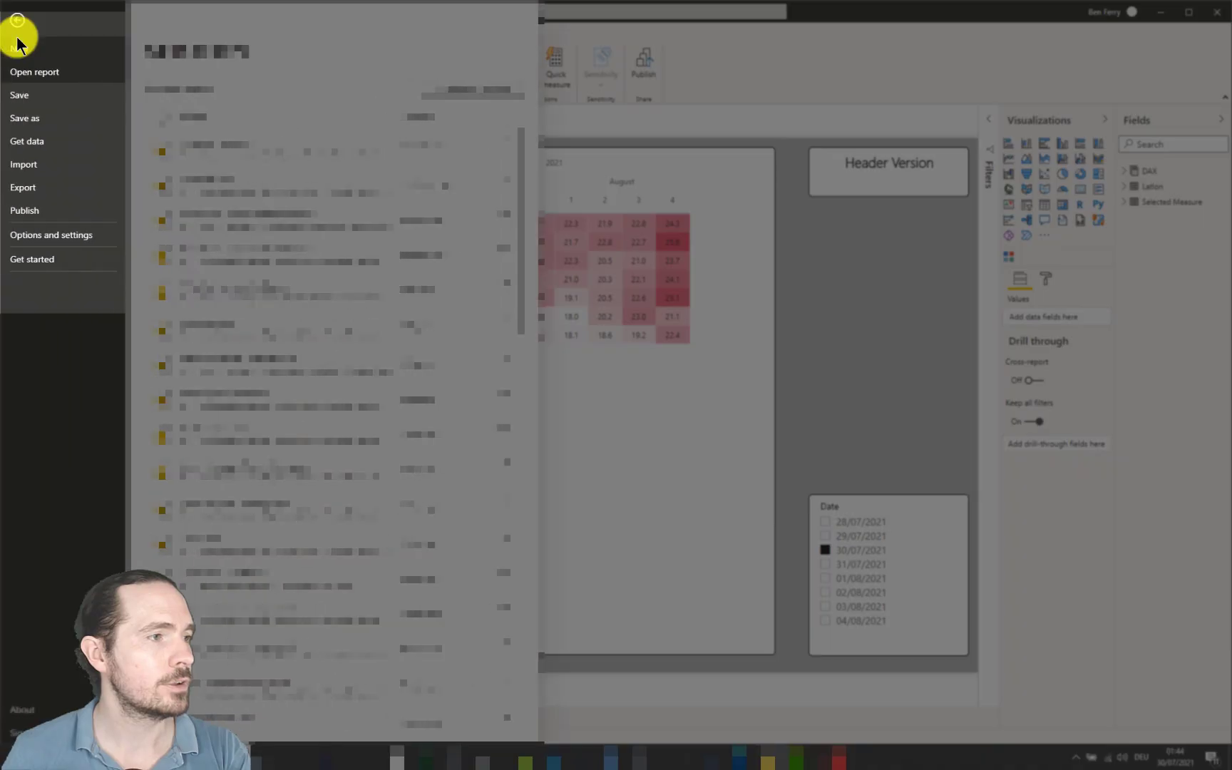
click(14, 26)
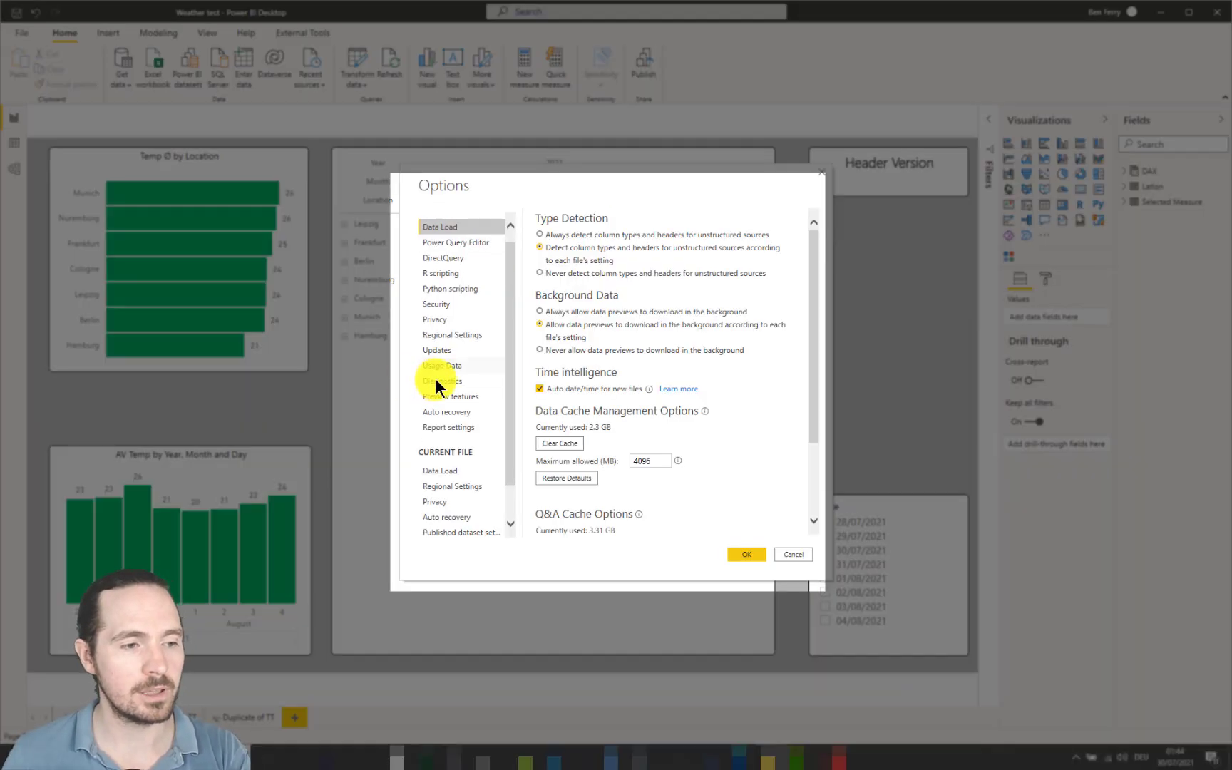
scroll(down, 3)
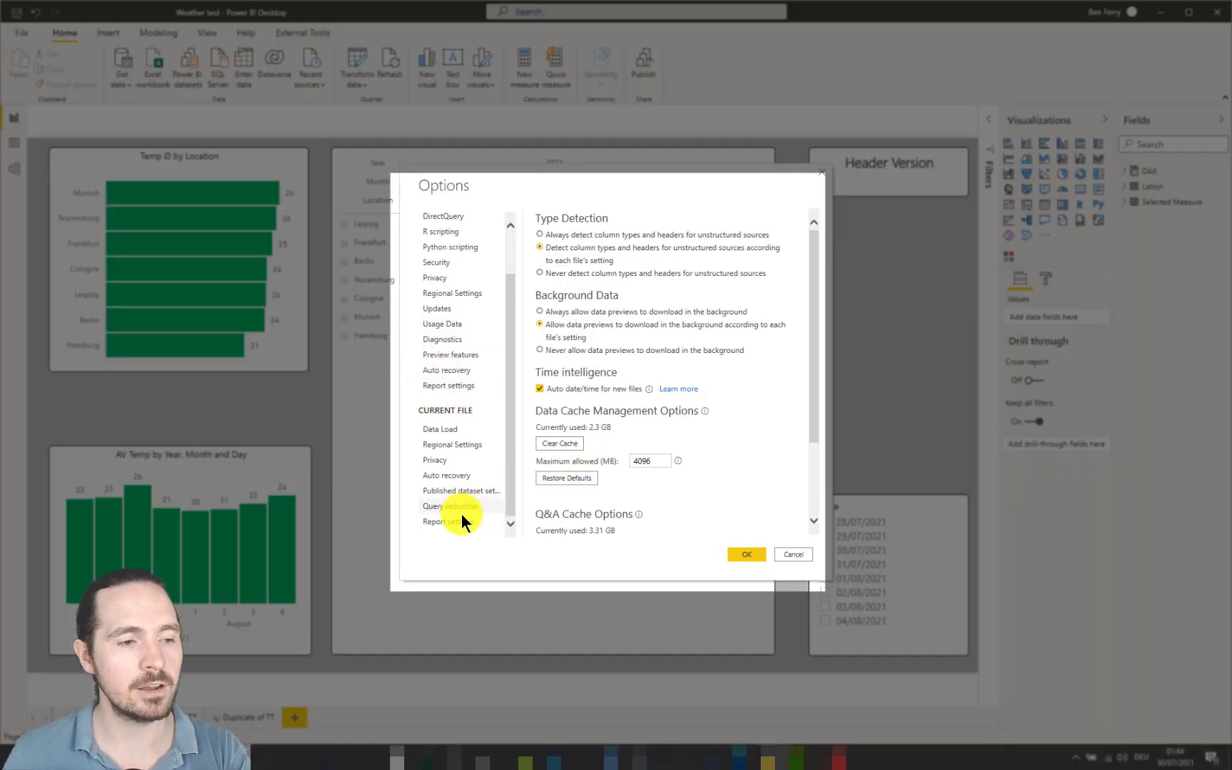
click(448, 521)
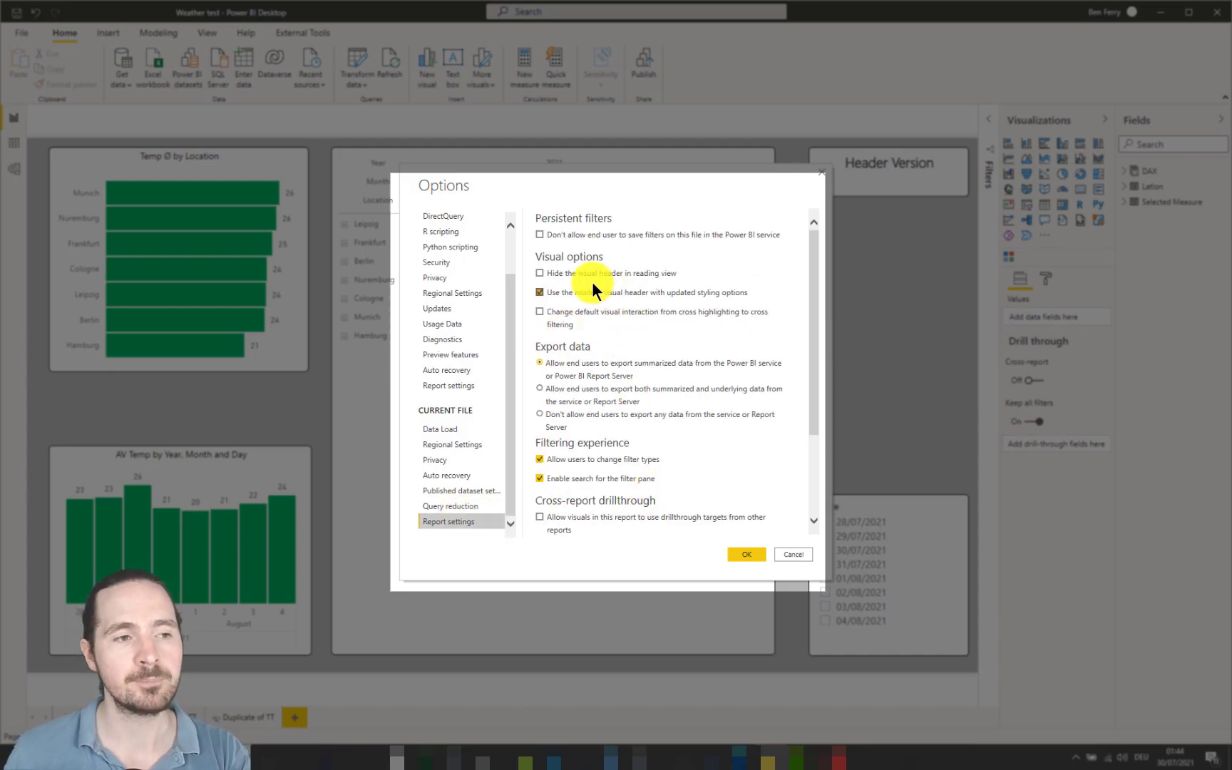
click(541, 273)
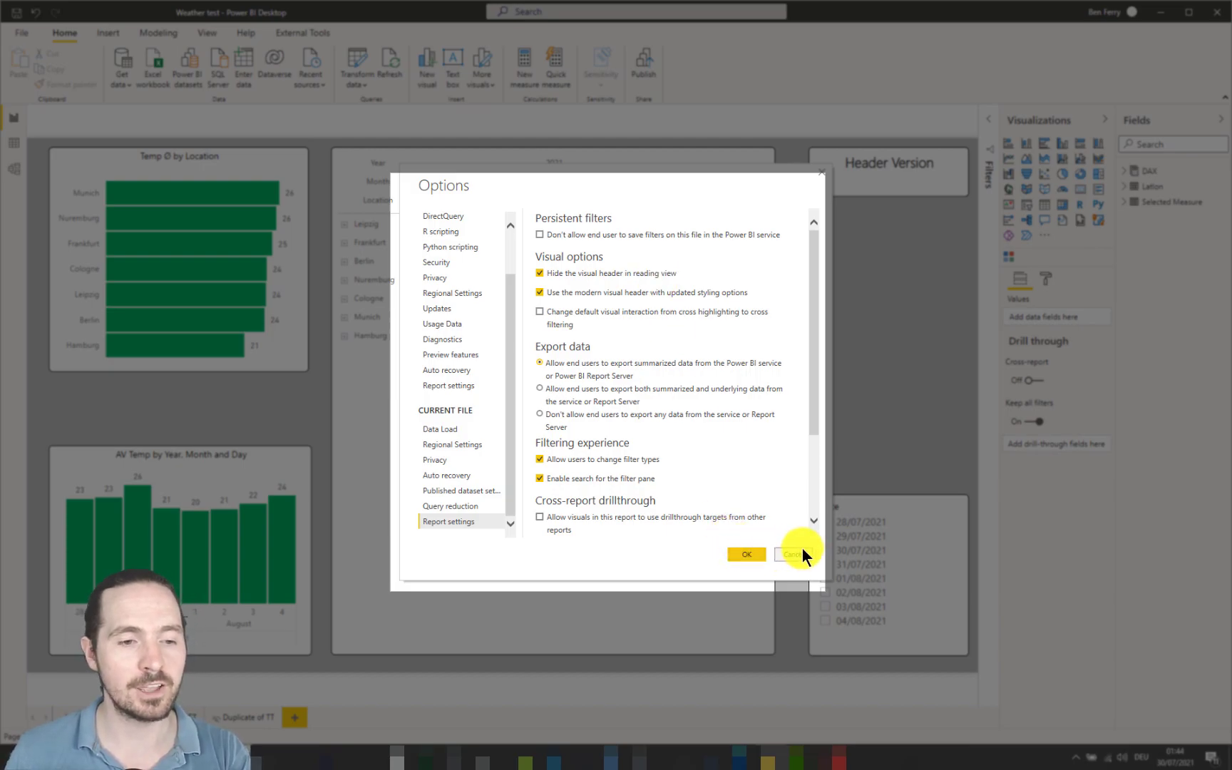
click(794, 554)
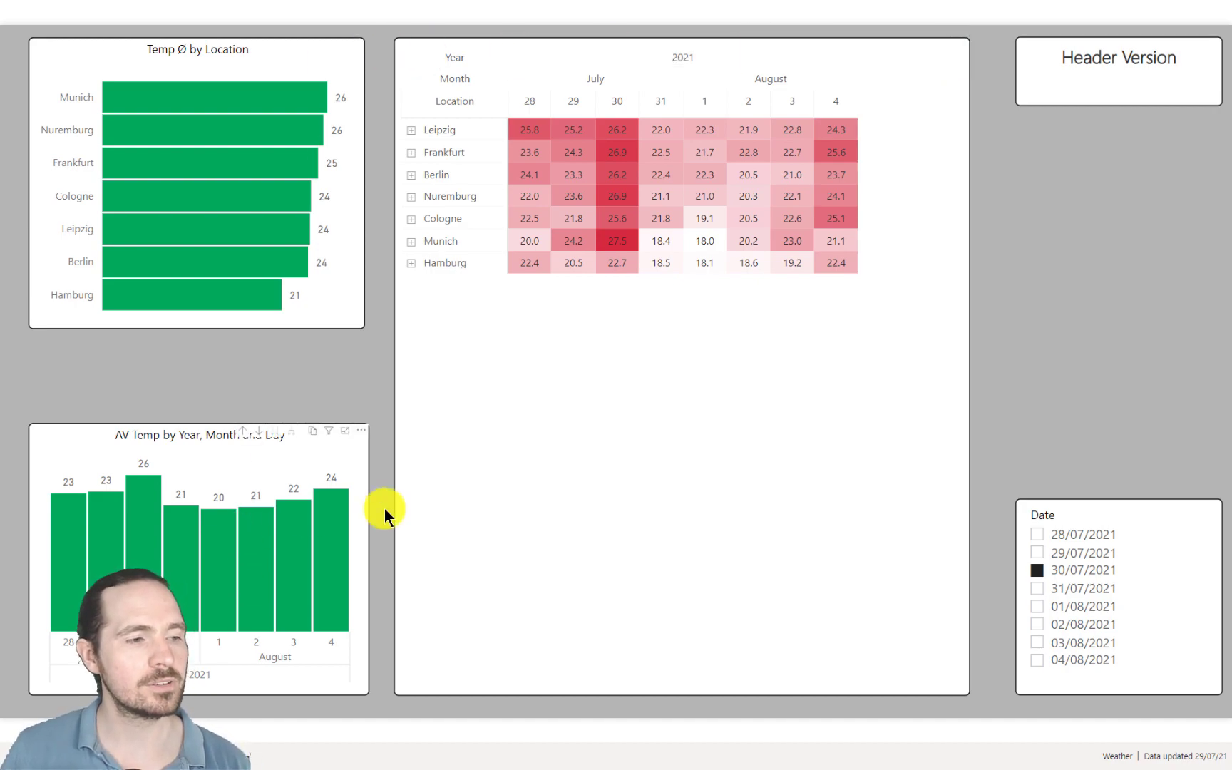
mouse_move(929, 258)
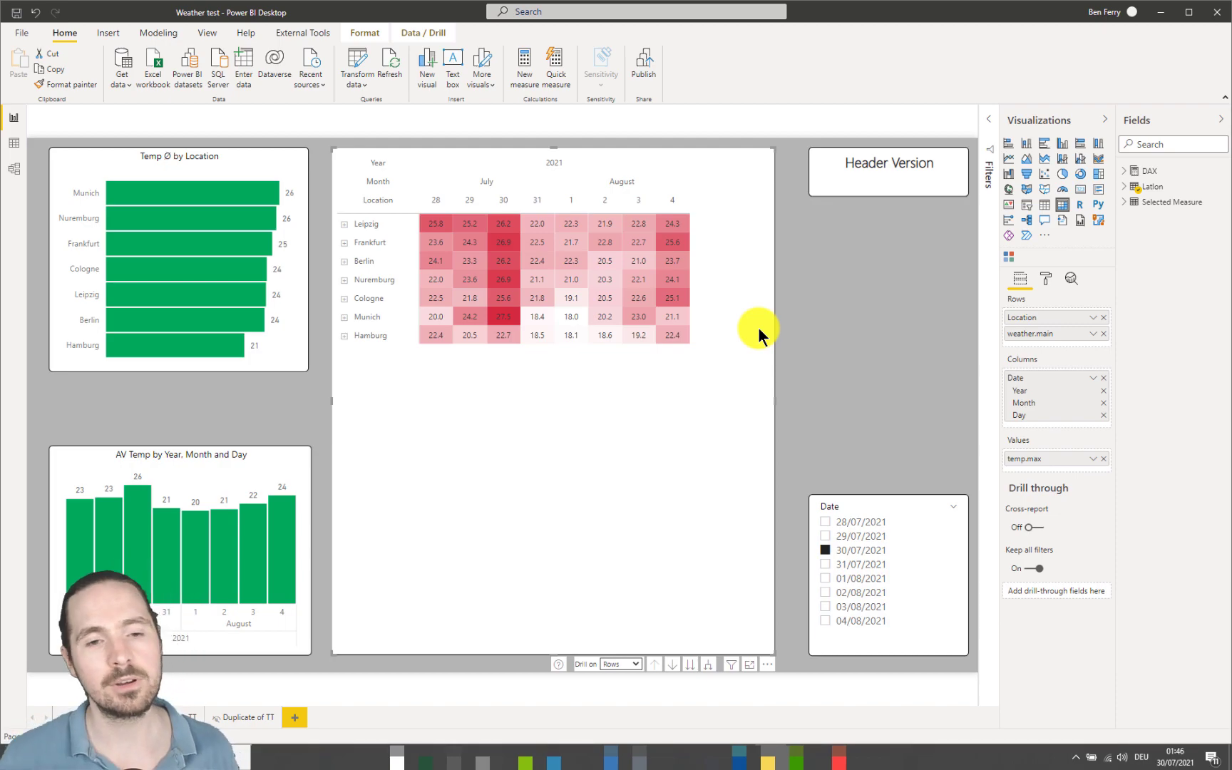
- Show the matrix's Visual header formatting and scroll through its icon toggles, all left on
click(1045, 278)
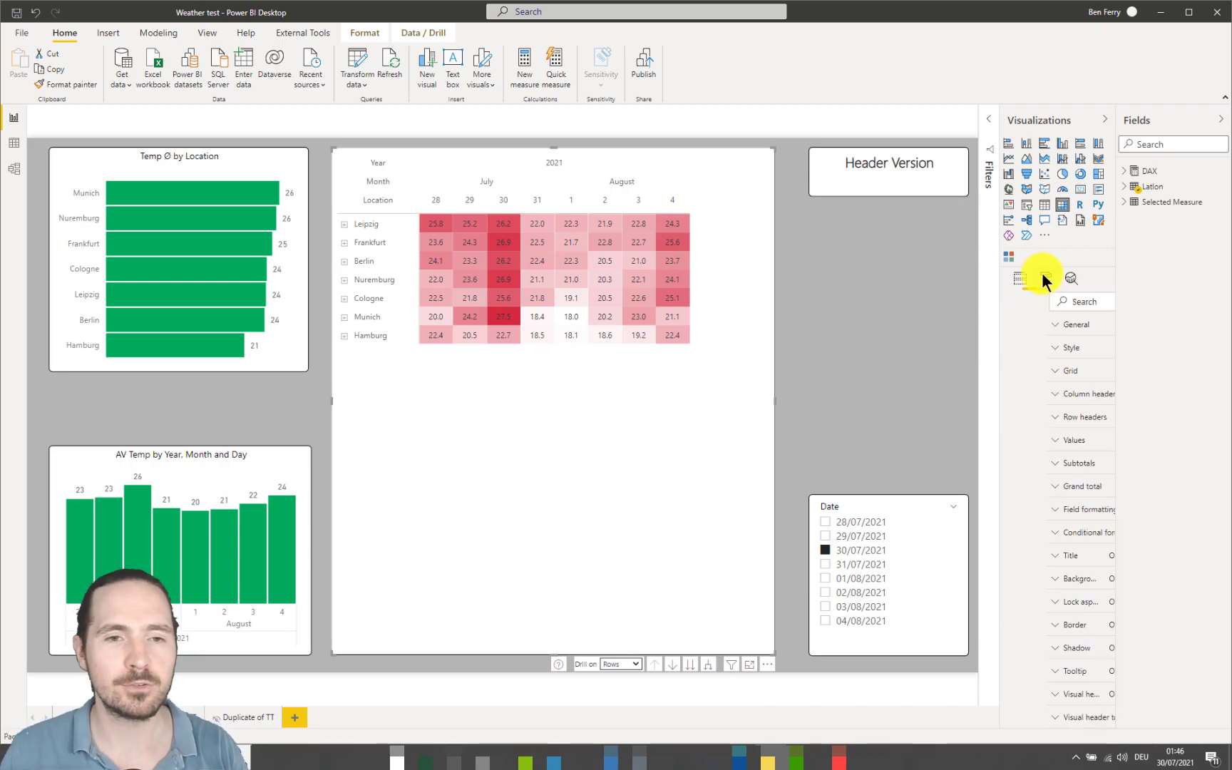
click(1045, 279)
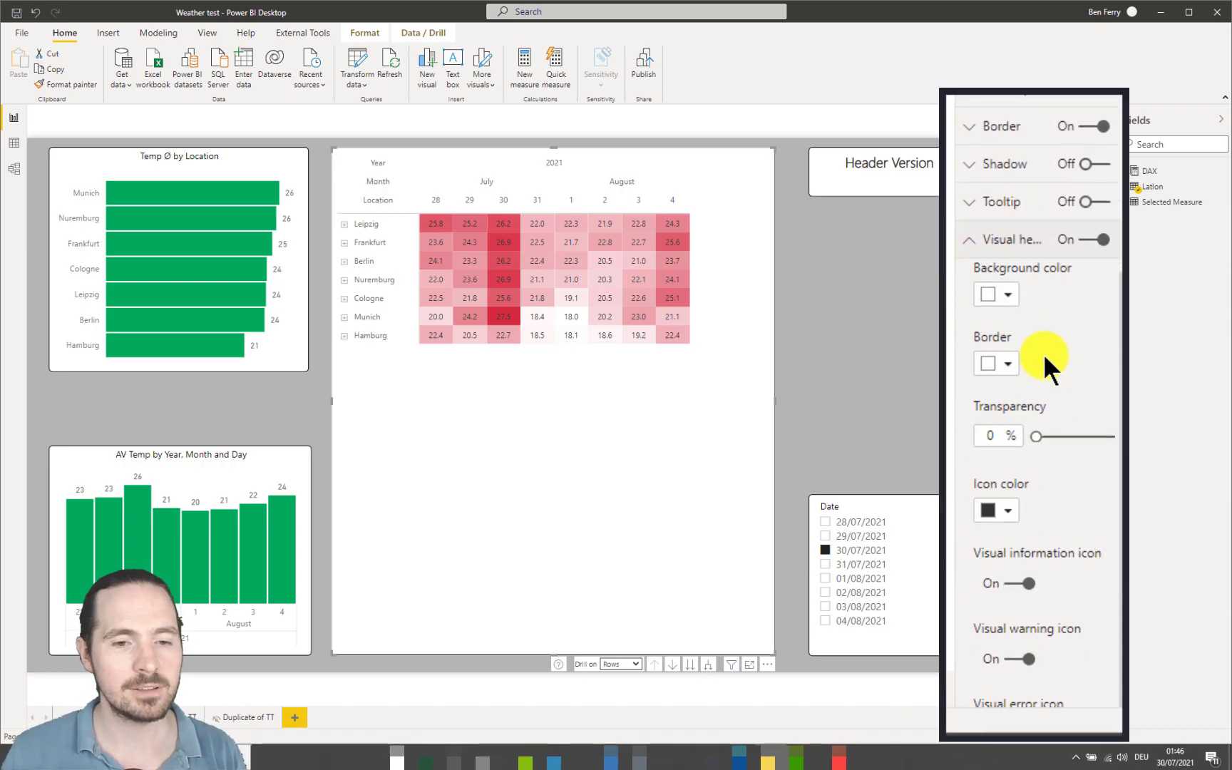
scroll(down, 3)
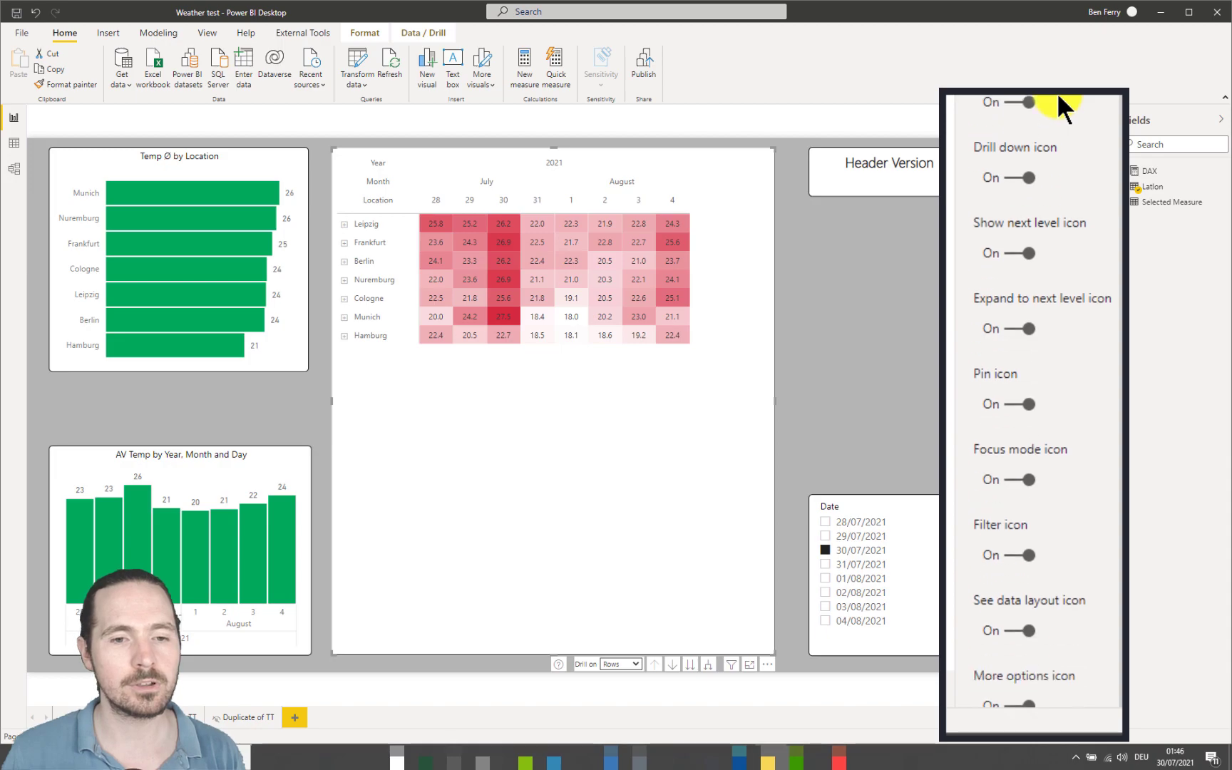
scroll(down, 3)
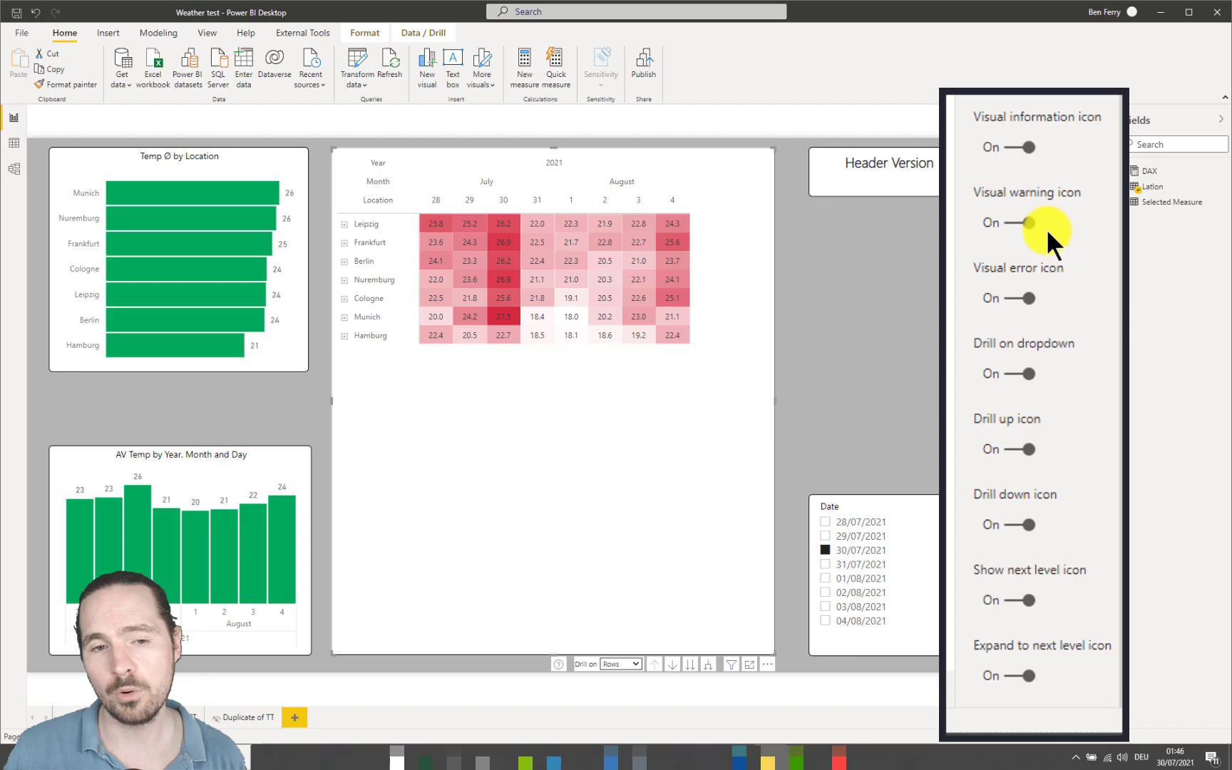
scroll(down, 3)
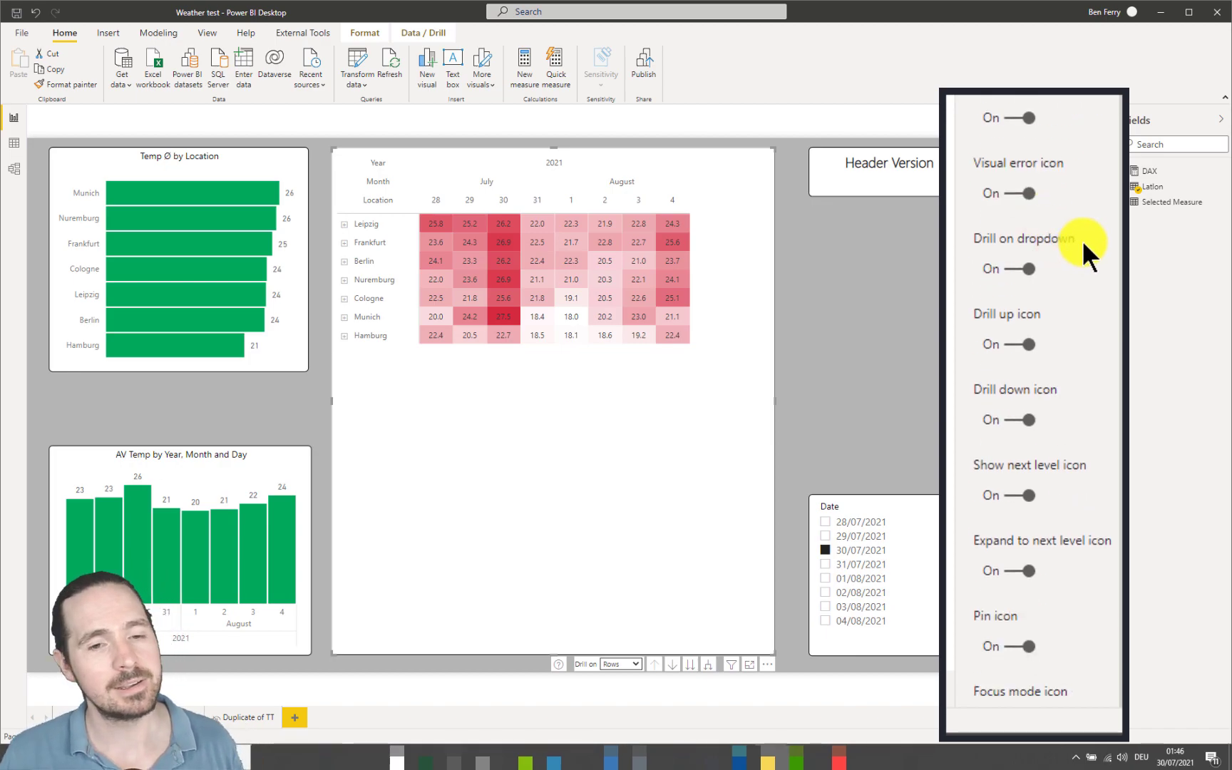
scroll(down, 3)
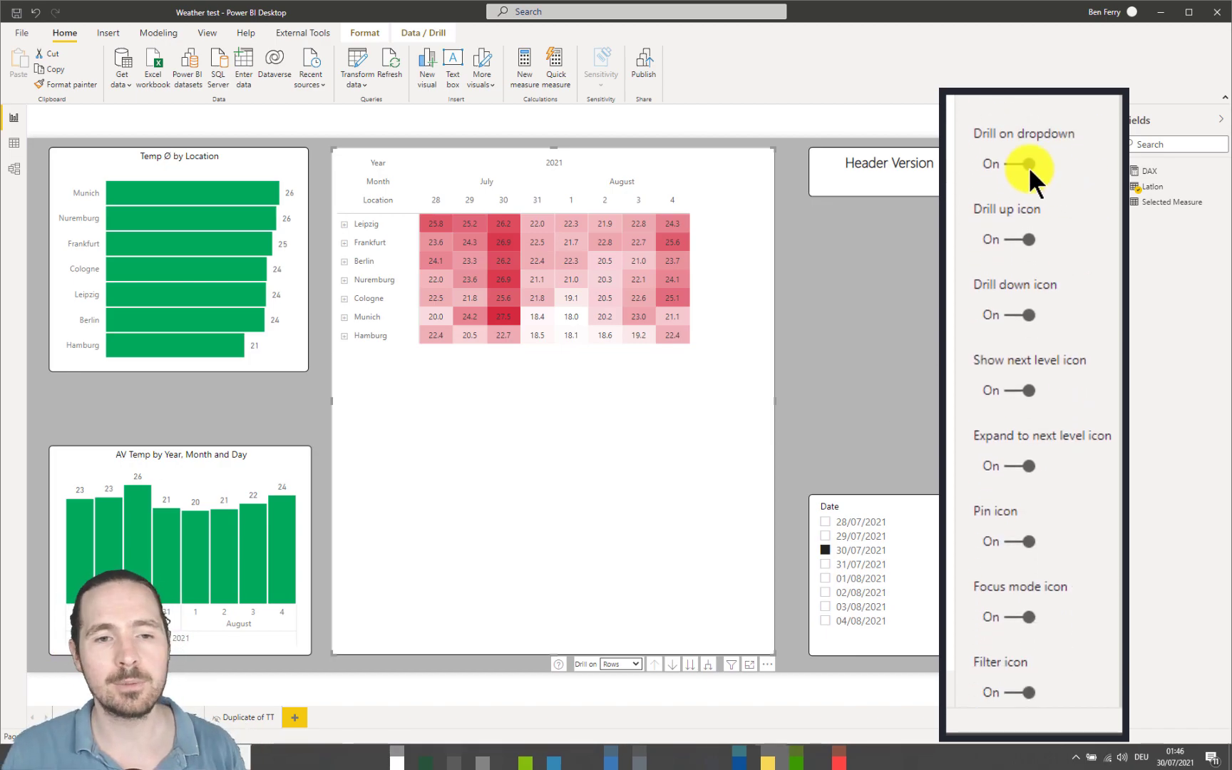
mouse_move(1025, 368)
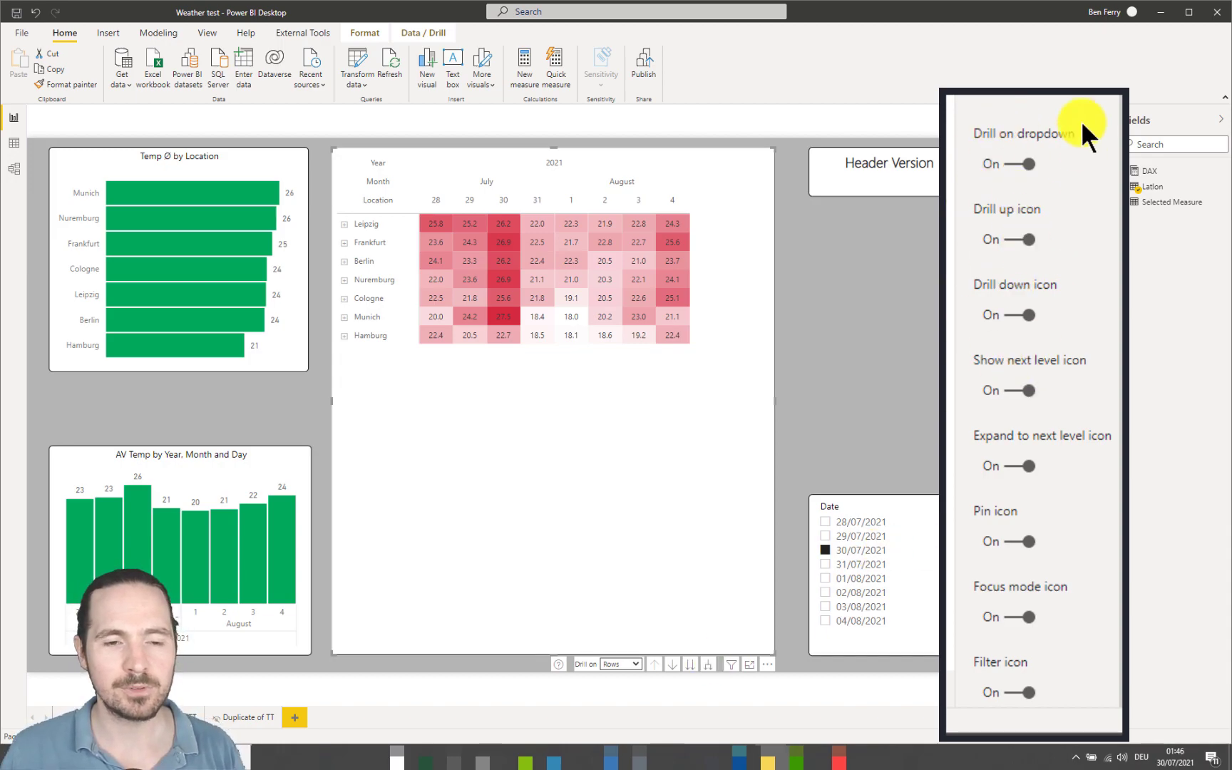
mouse_move(668, 670)
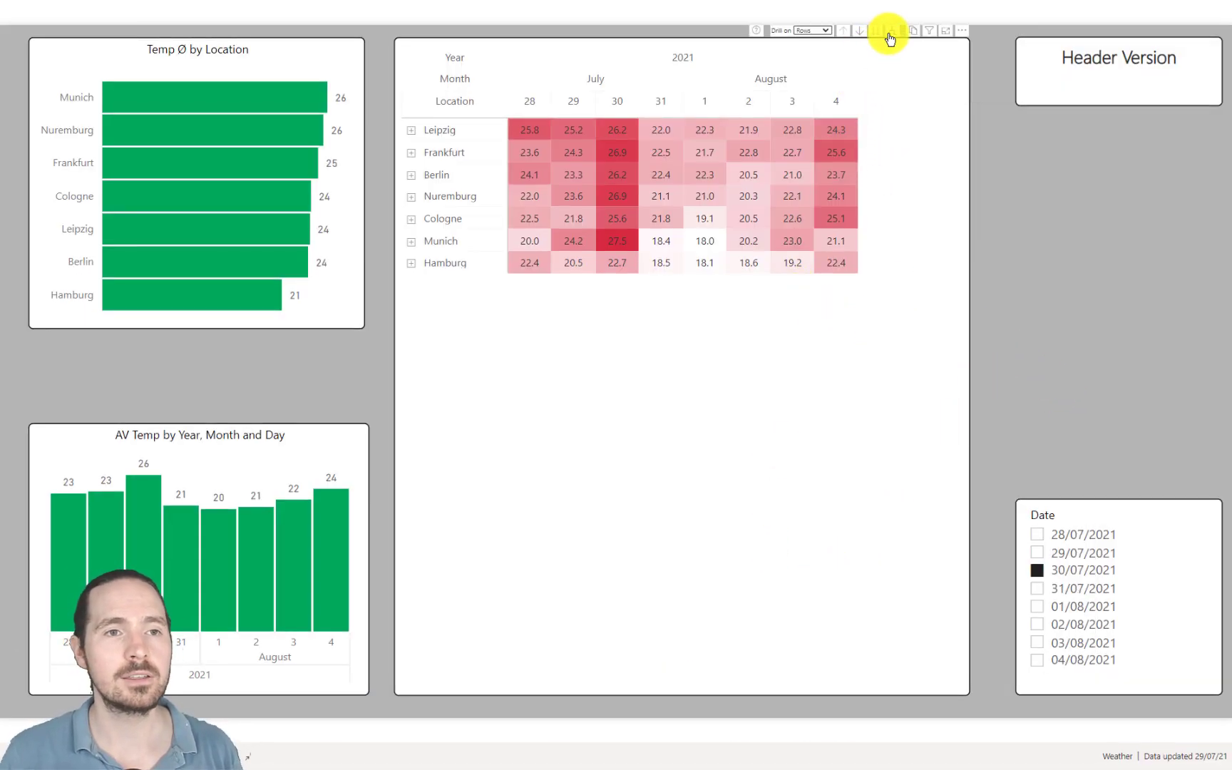
mouse_move(887, 33)
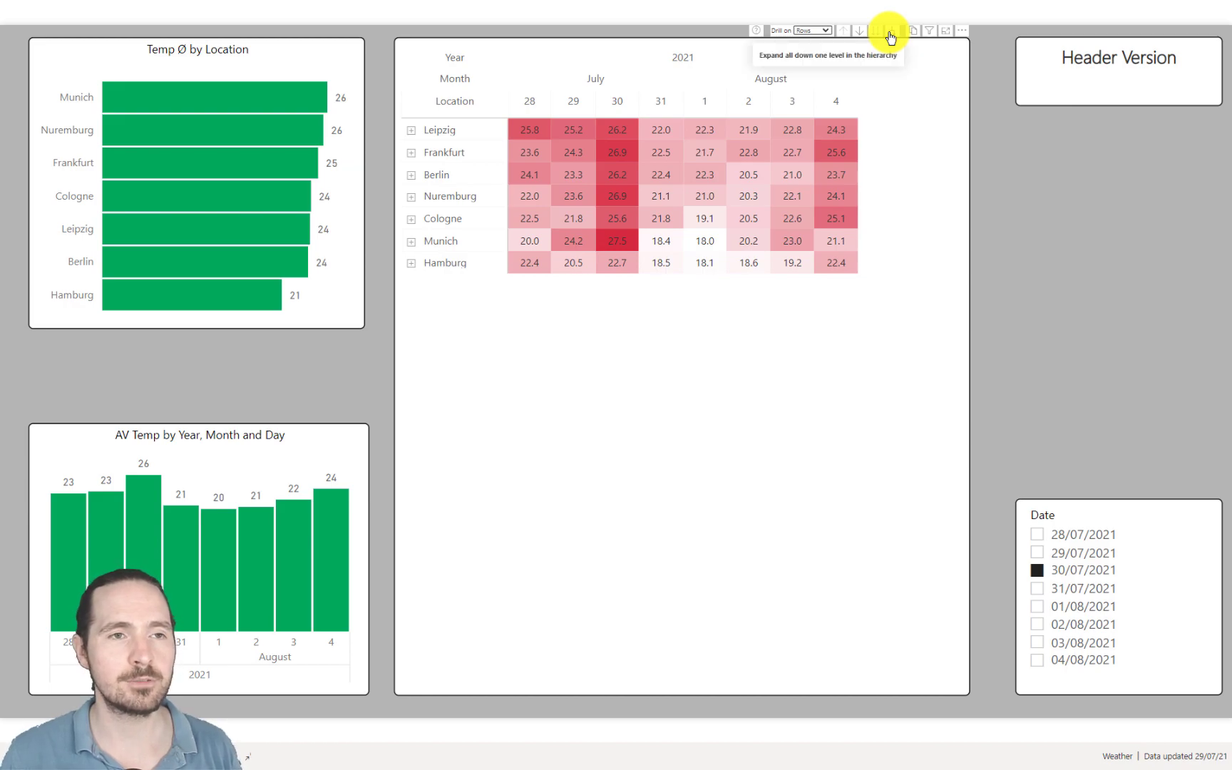
- Expand all matrix rows one level so each city splits into weather conditions
click(881, 30)
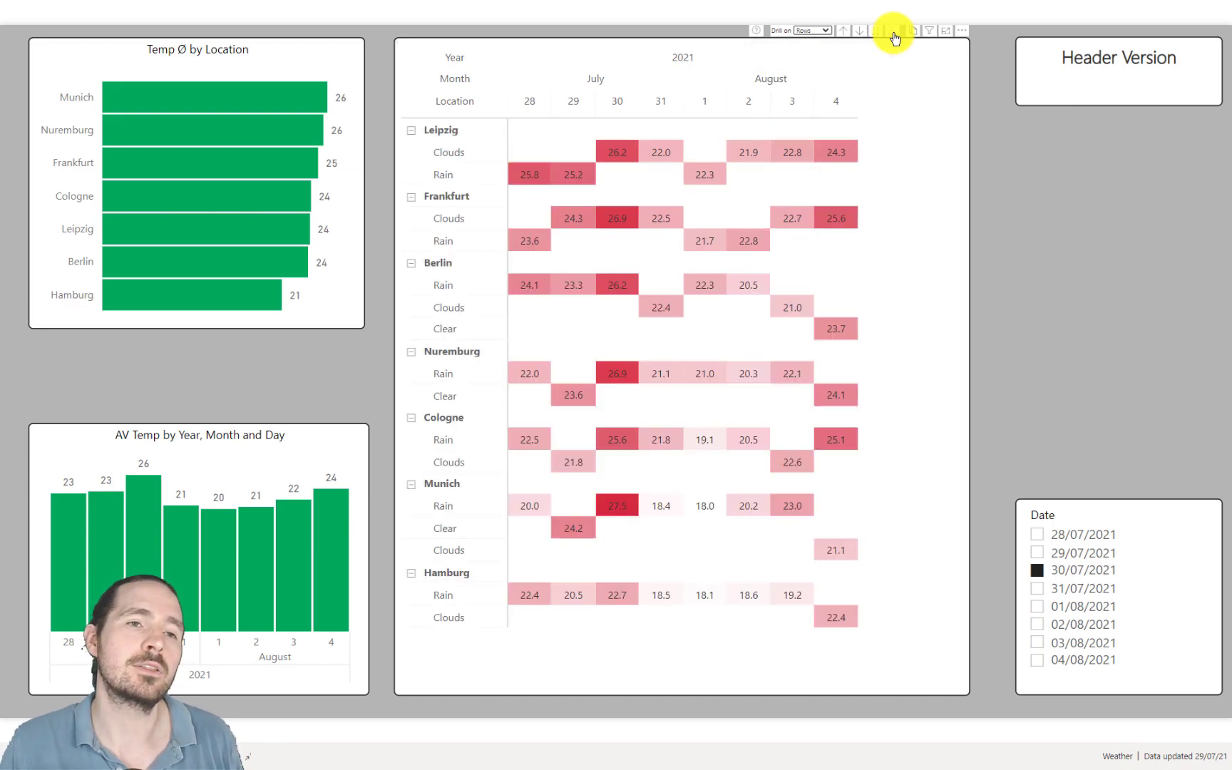
click(894, 31)
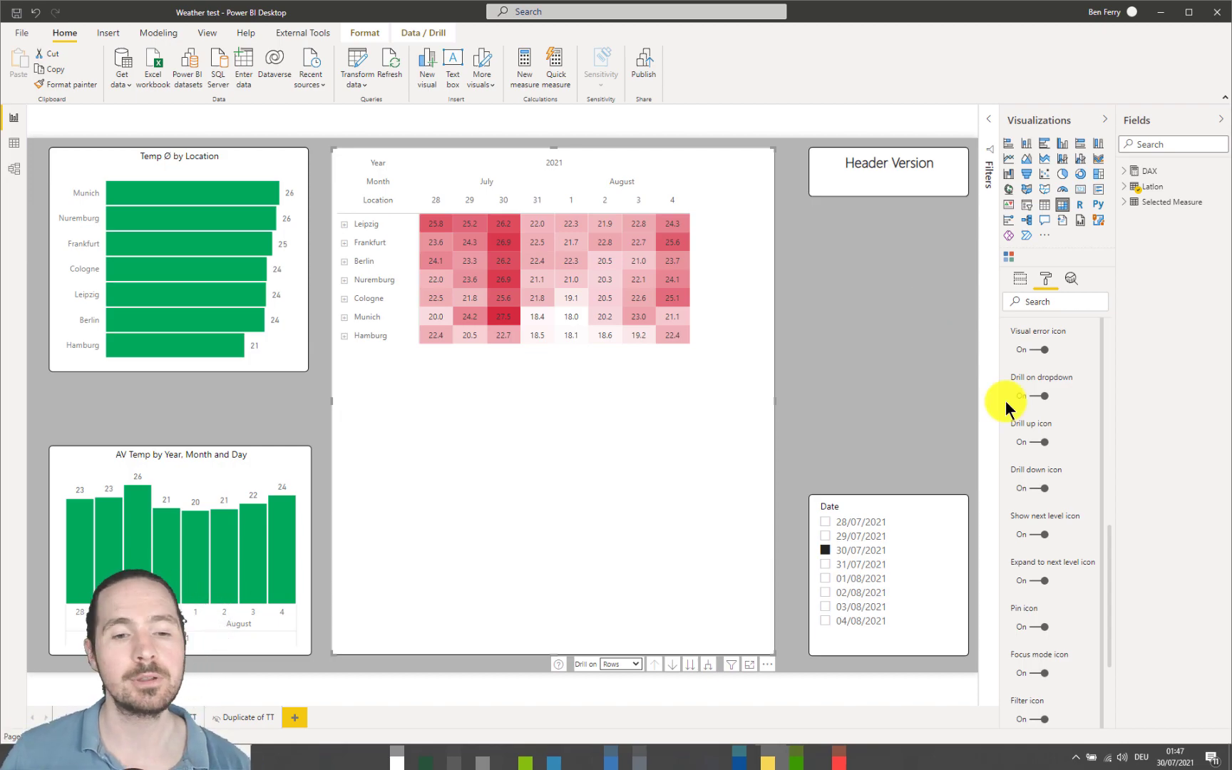
- Toggle the matrix's Visual header tooltip icon off and back on, leaving it shown
scroll(down, 3)
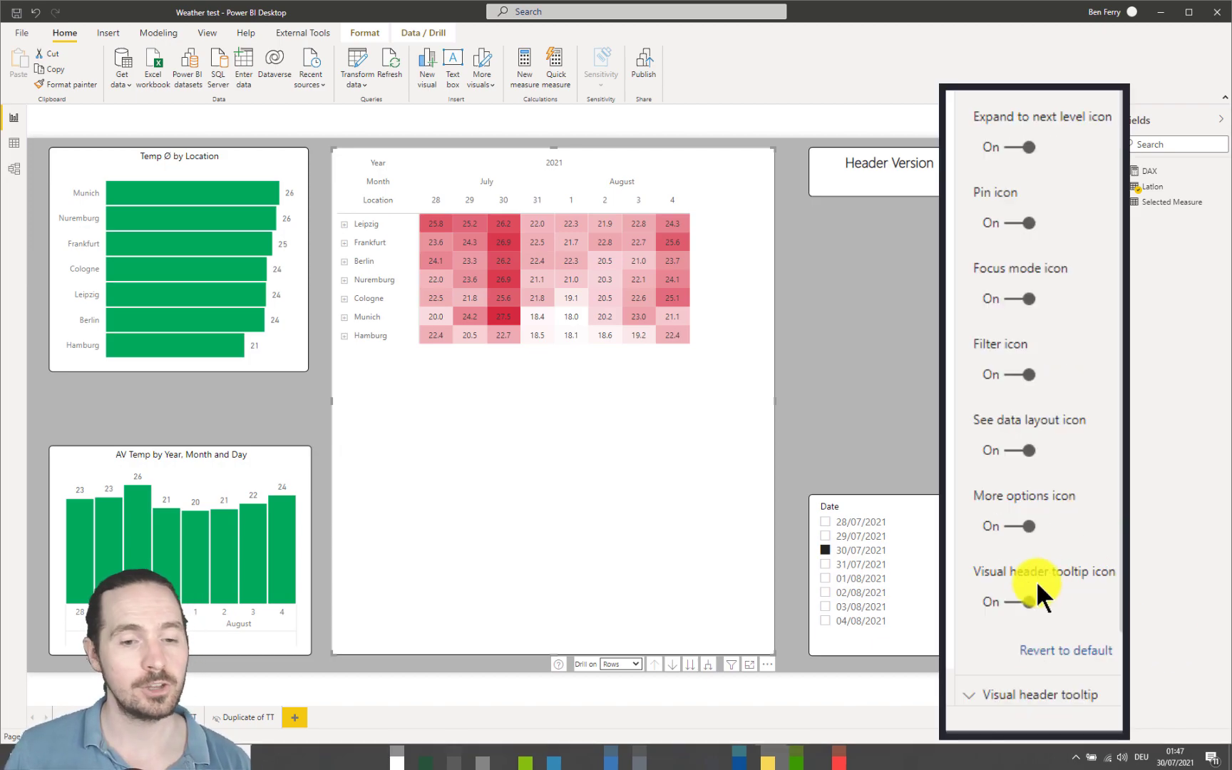
mouse_move(991, 632)
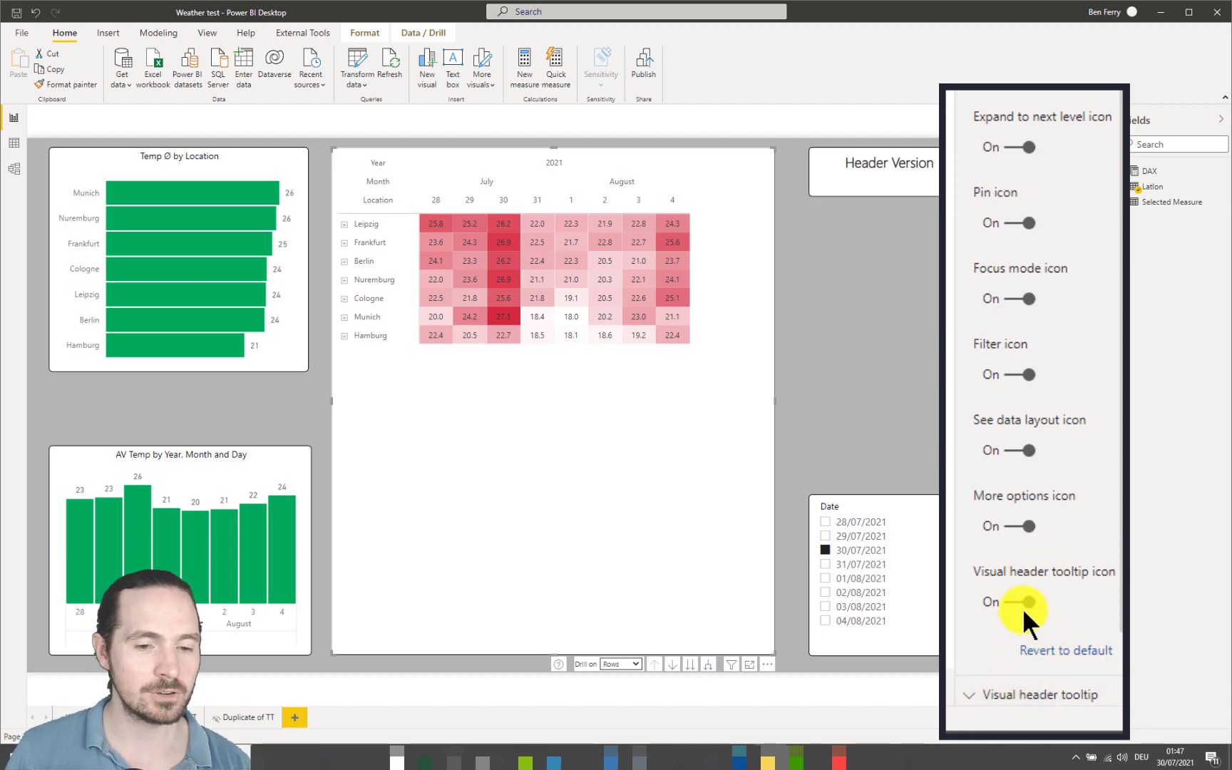
click(1025, 601)
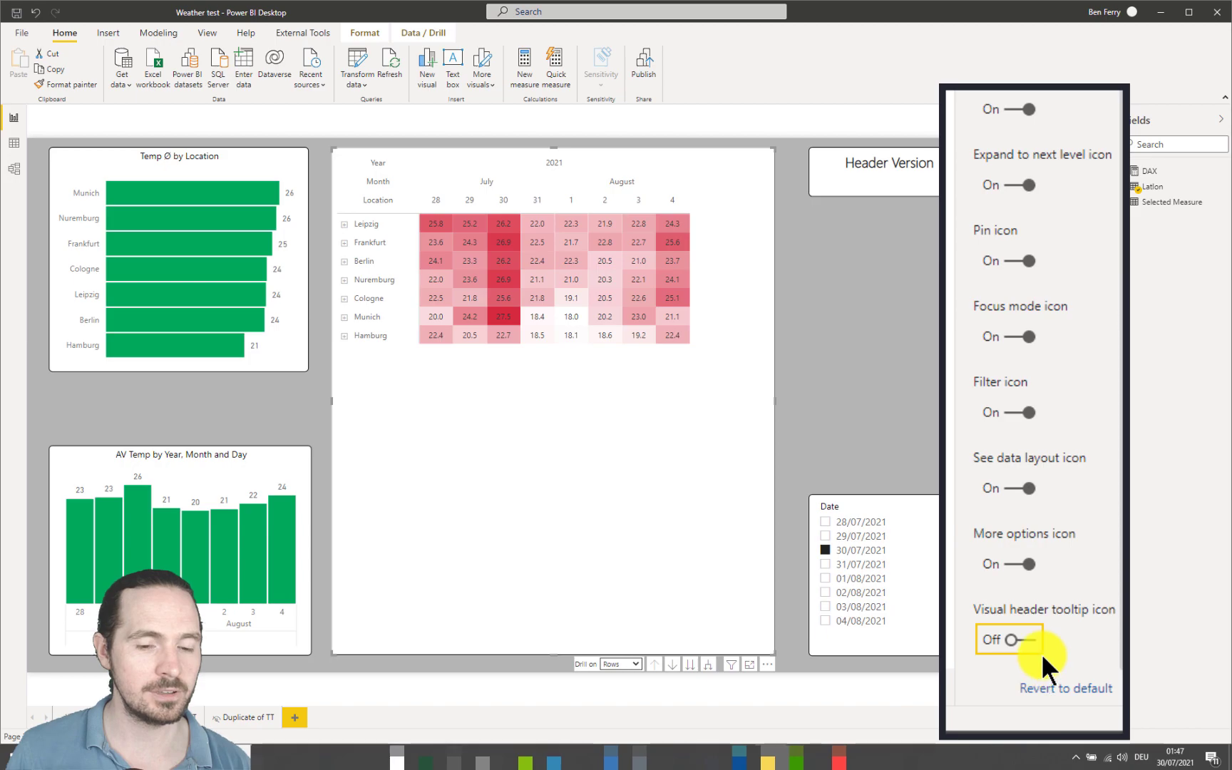
click(1012, 640)
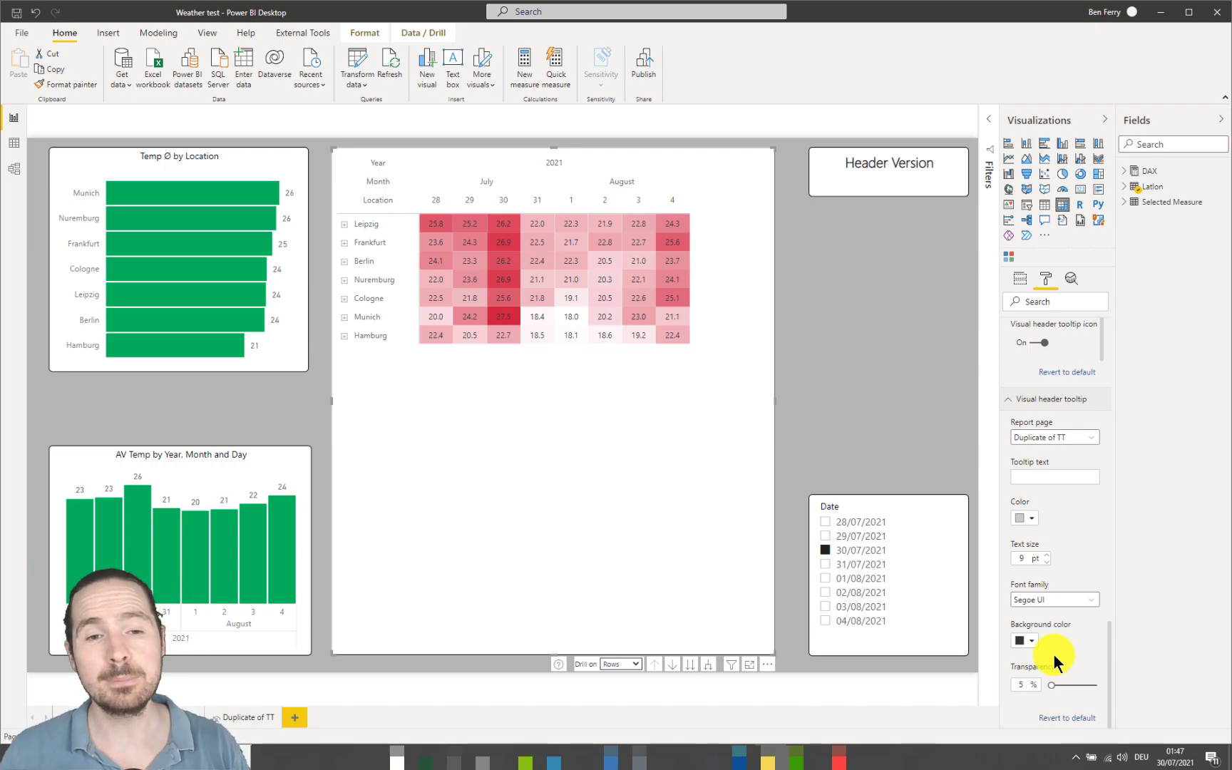
- Set the header tooltip's Report page to None so it uses tooltip text instead
click(1054, 437)
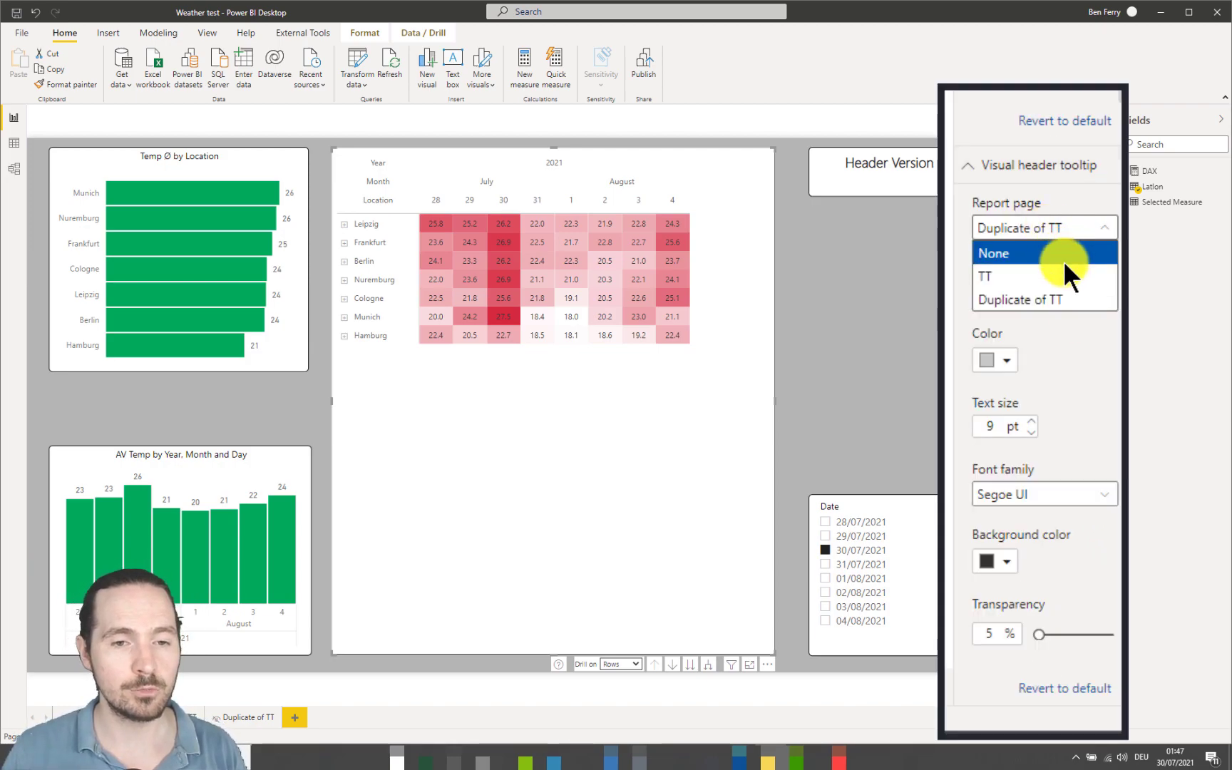
click(994, 254)
text(16)
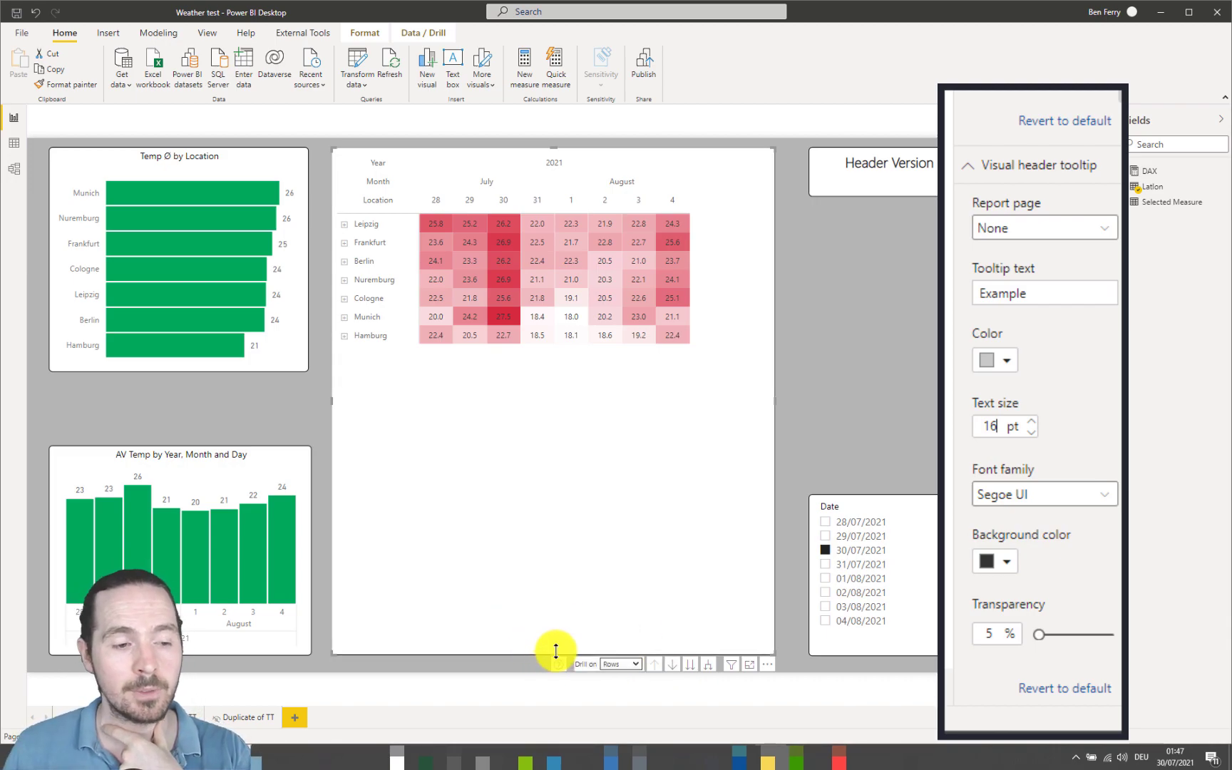
mouse_move(559, 665)
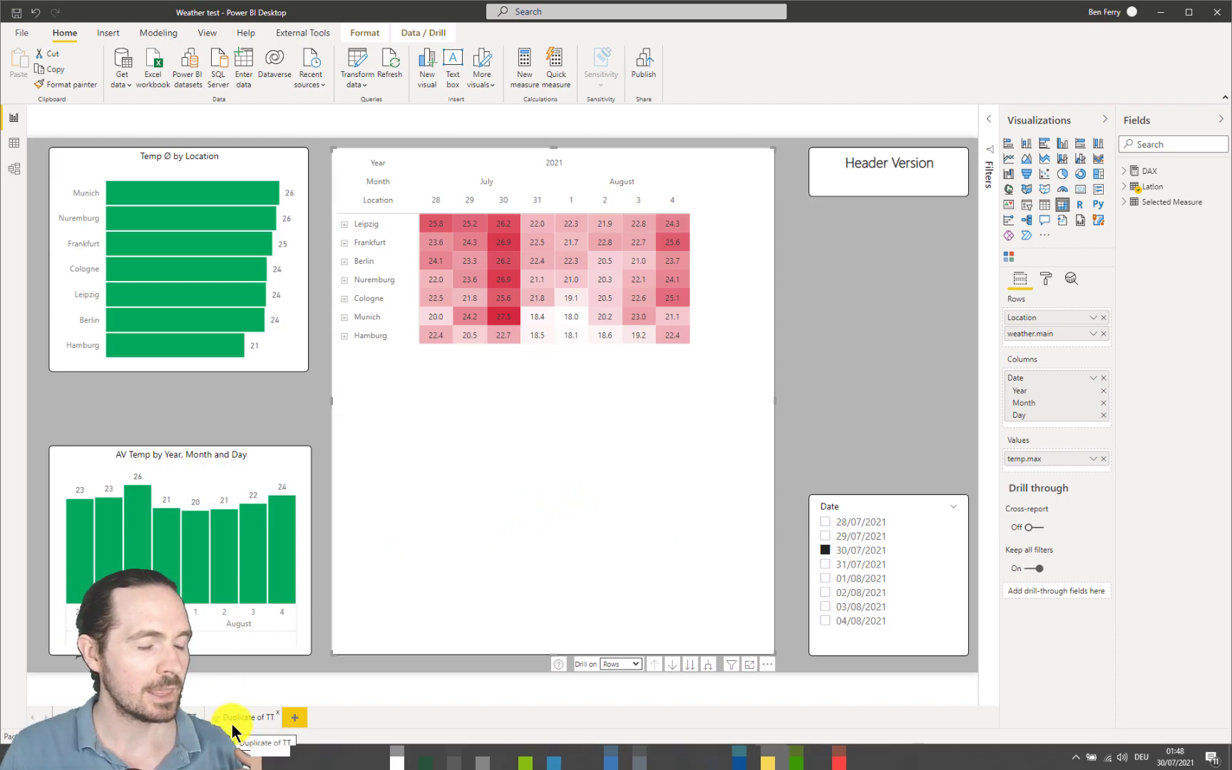
- On the Duplicate of TT page, expand every city into weather types and collapse back to city rows
click(246, 717)
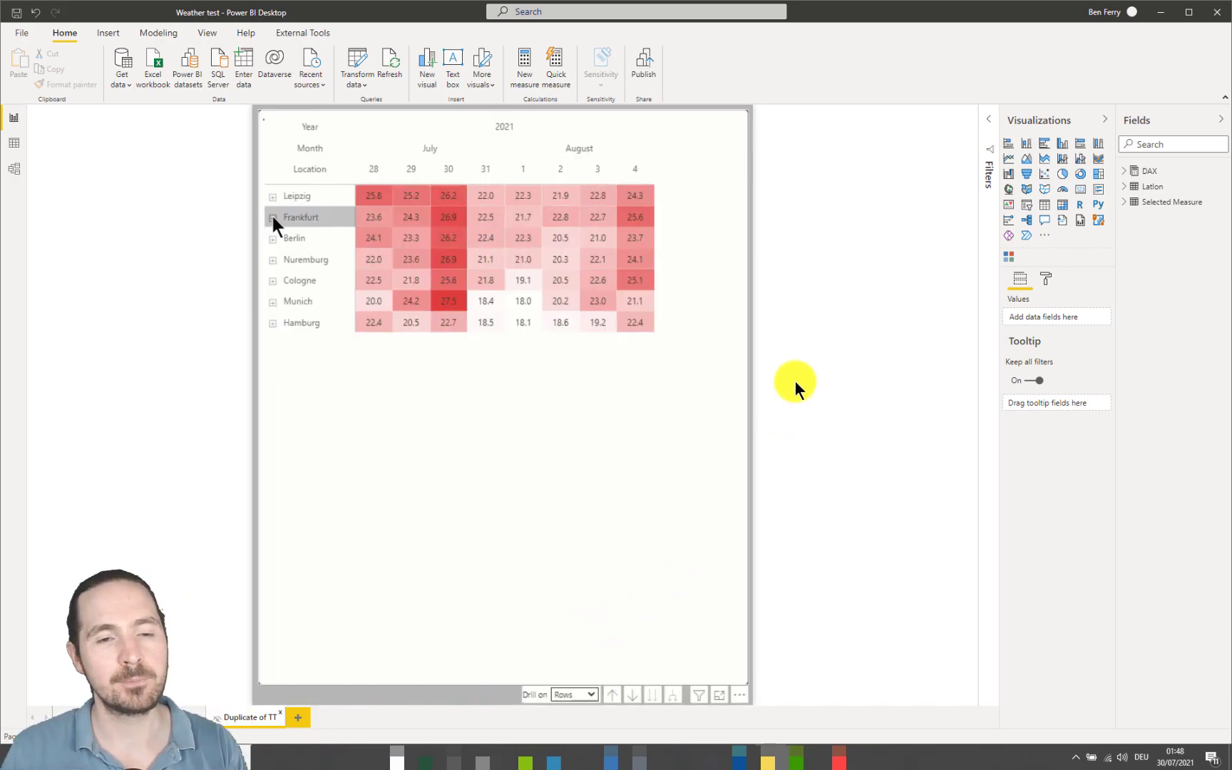
click(552, 557)
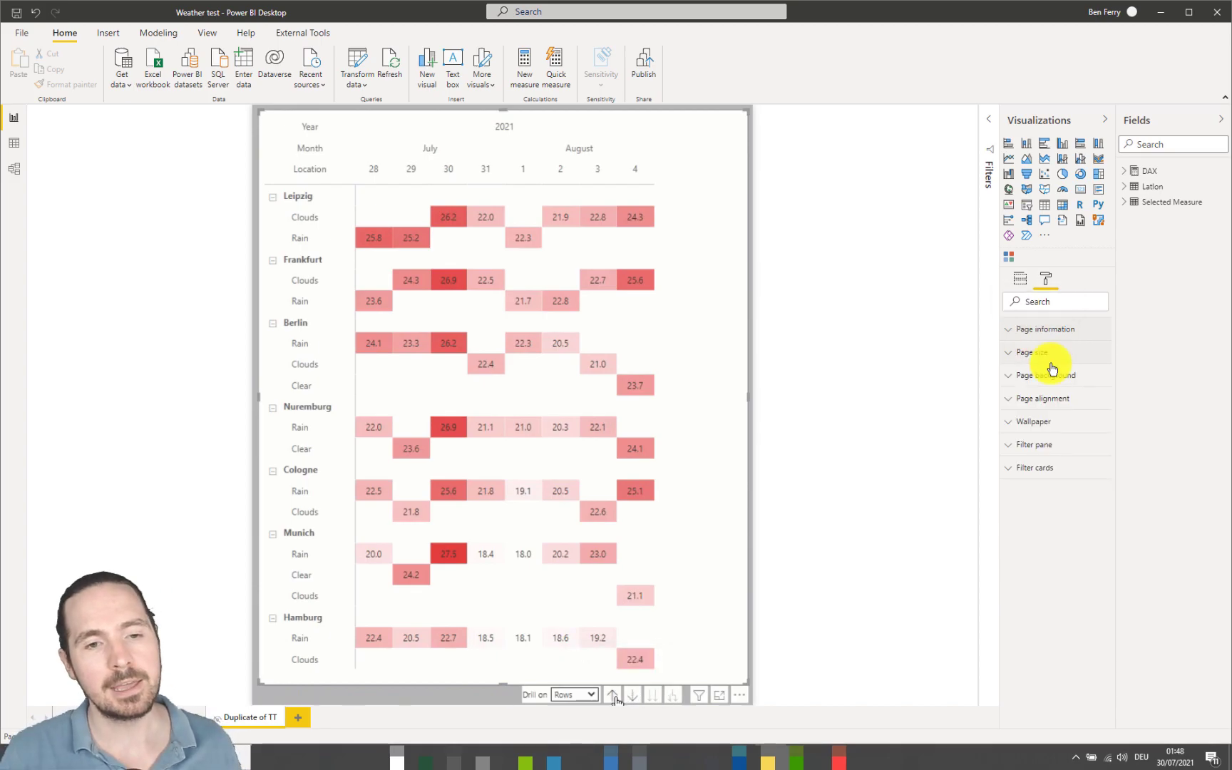
click(611, 694)
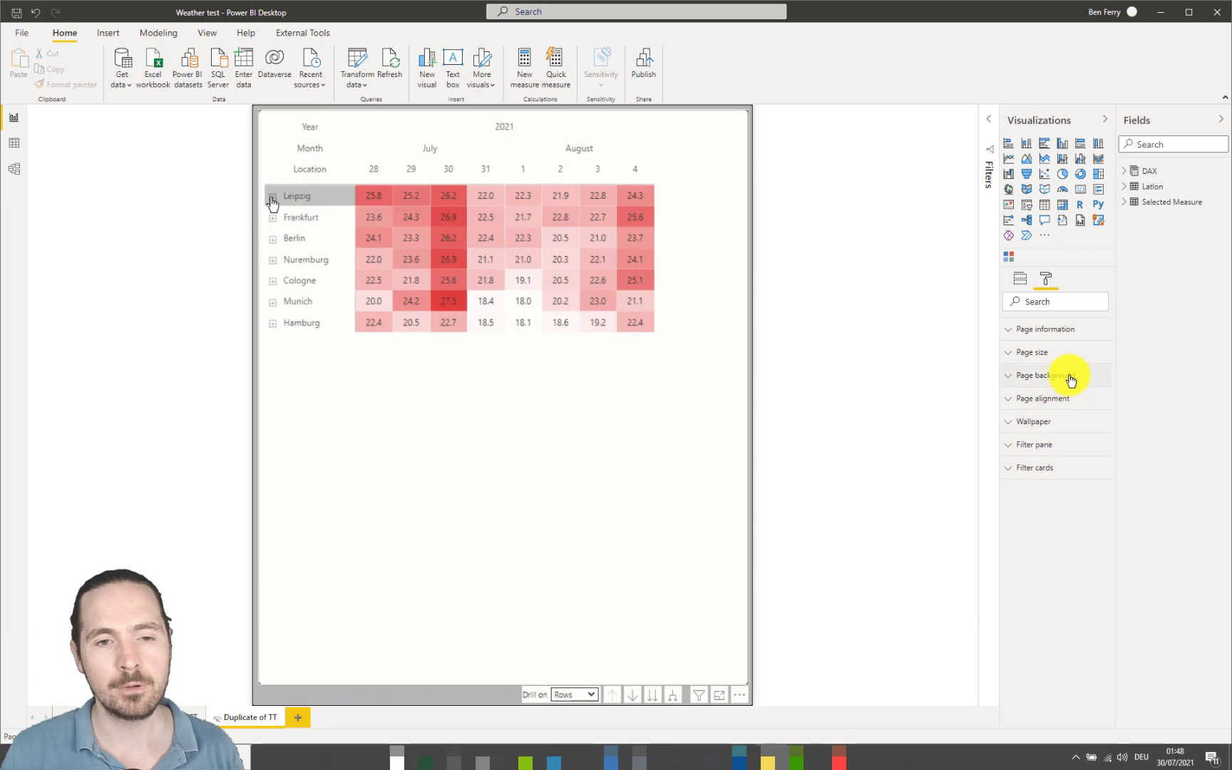
click(1040, 375)
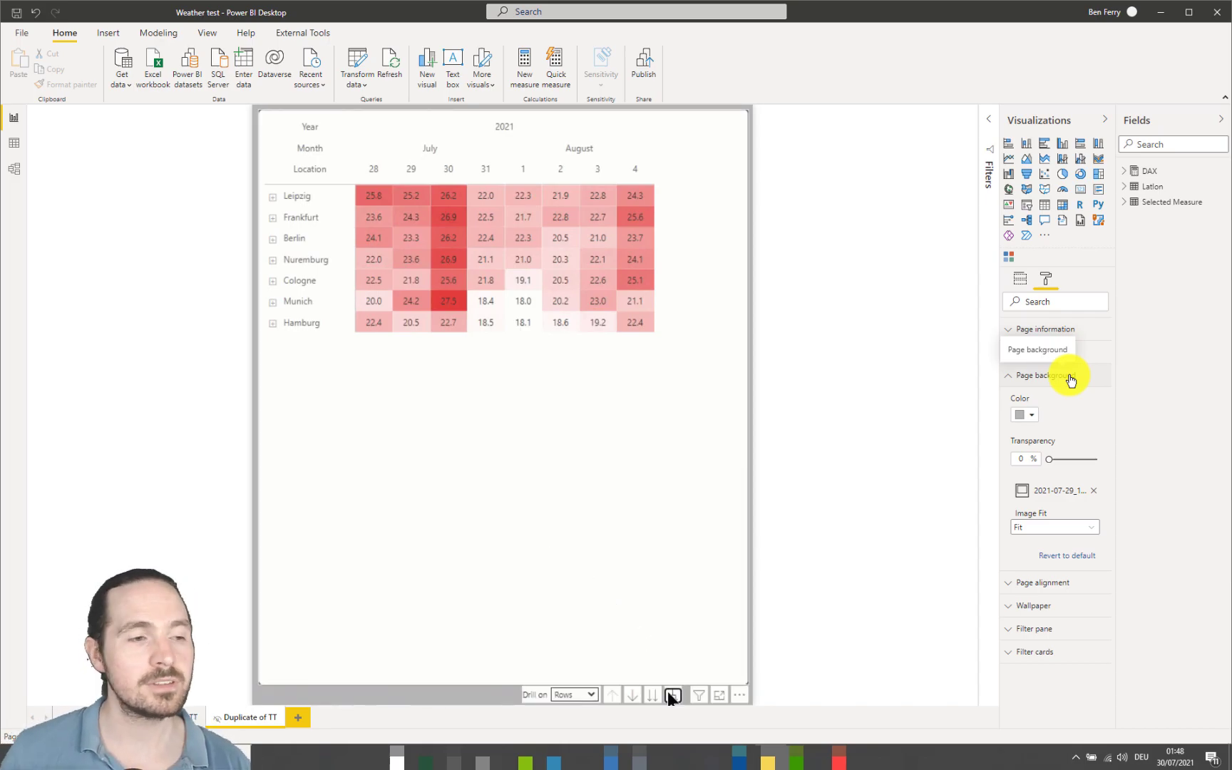
click(674, 694)
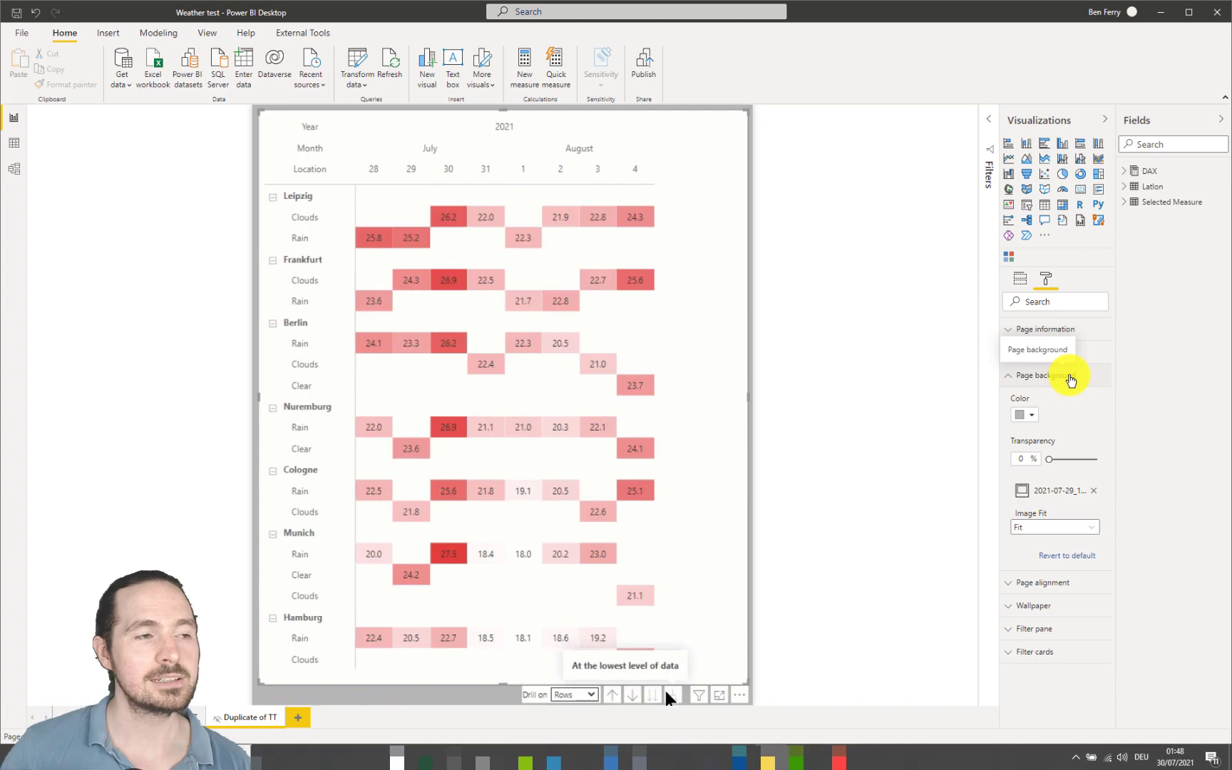
click(611, 694)
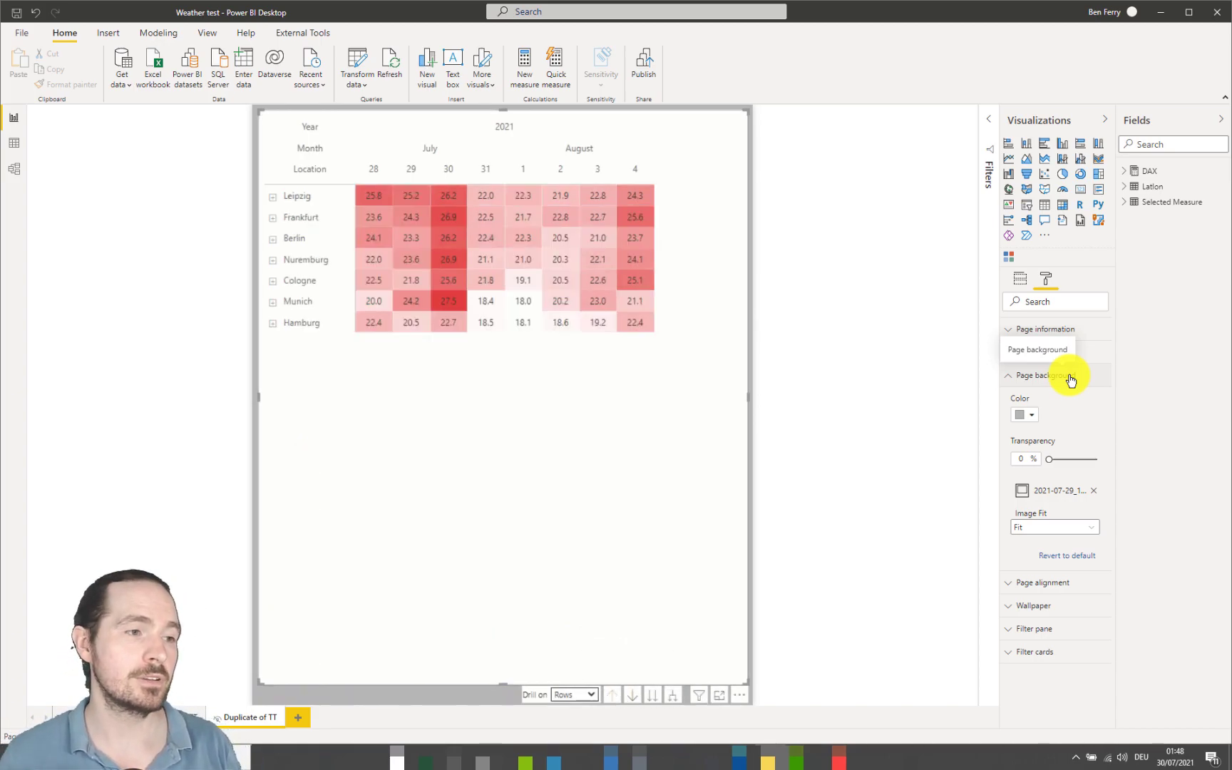
- Expand Leipzig then Frankfurt individually and collapse back to one row per city
click(271, 197)
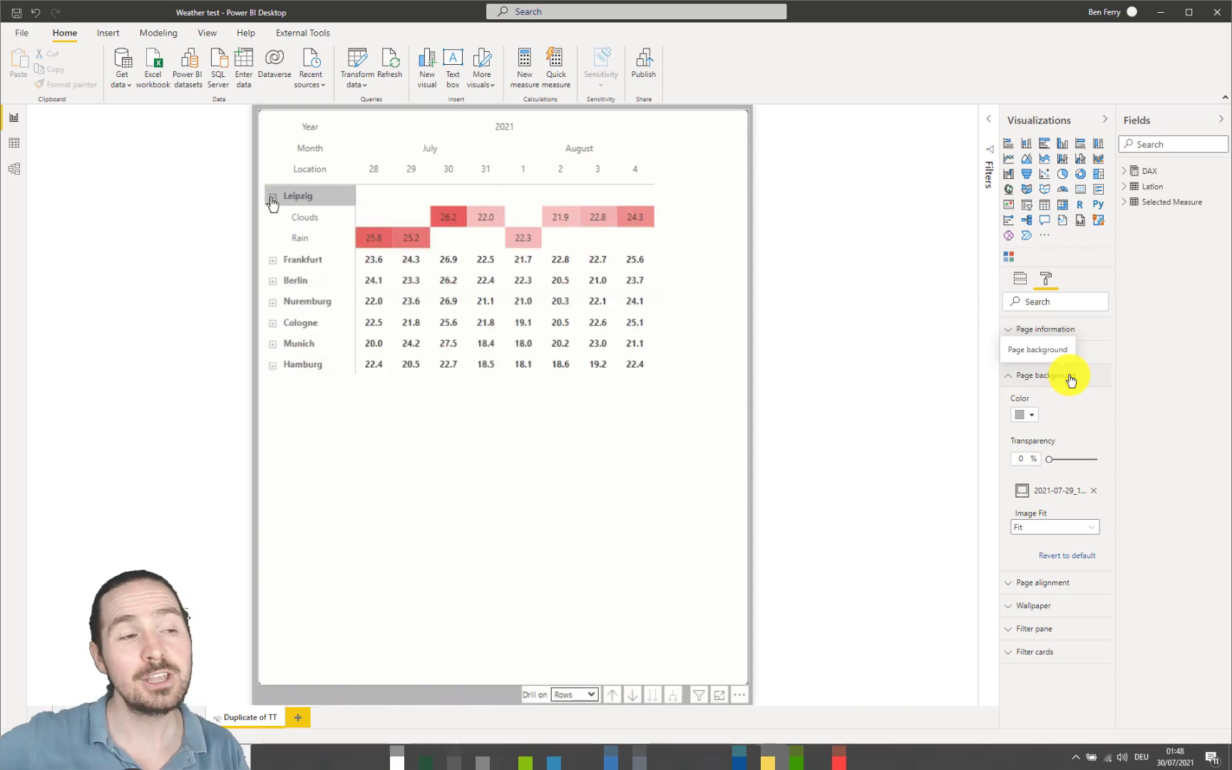
click(271, 221)
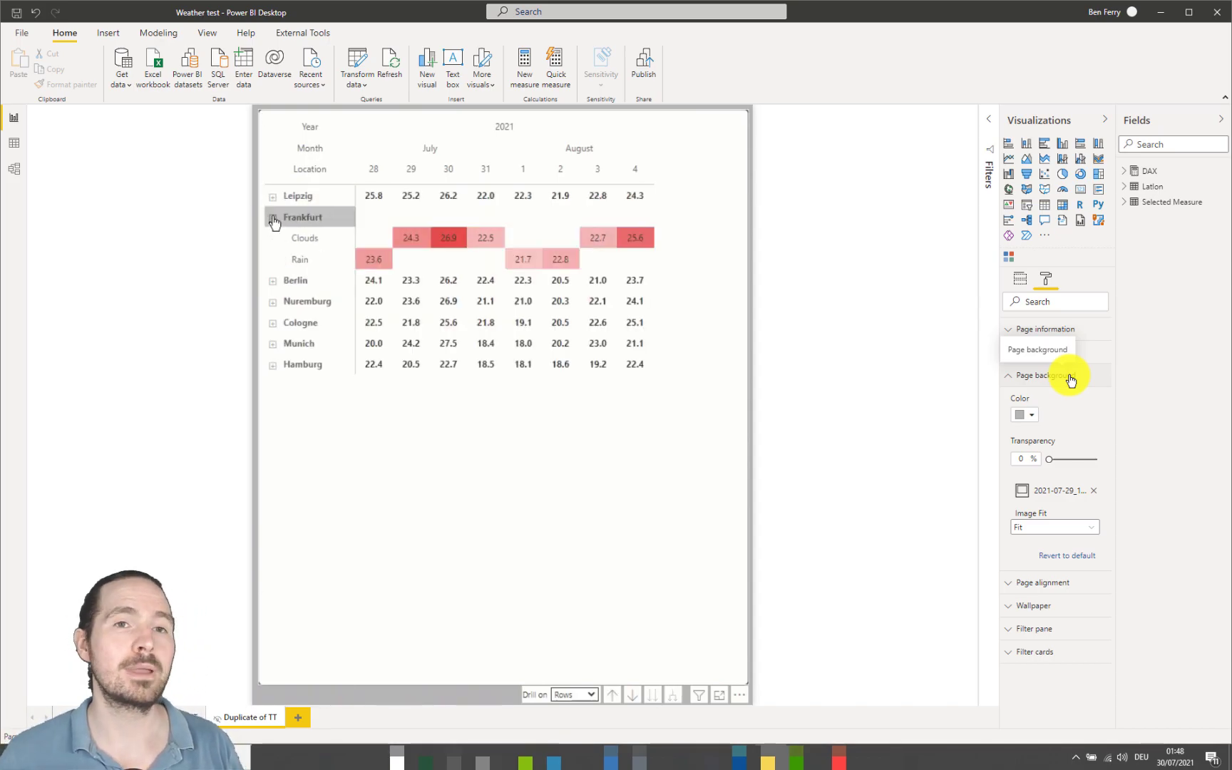
click(271, 217)
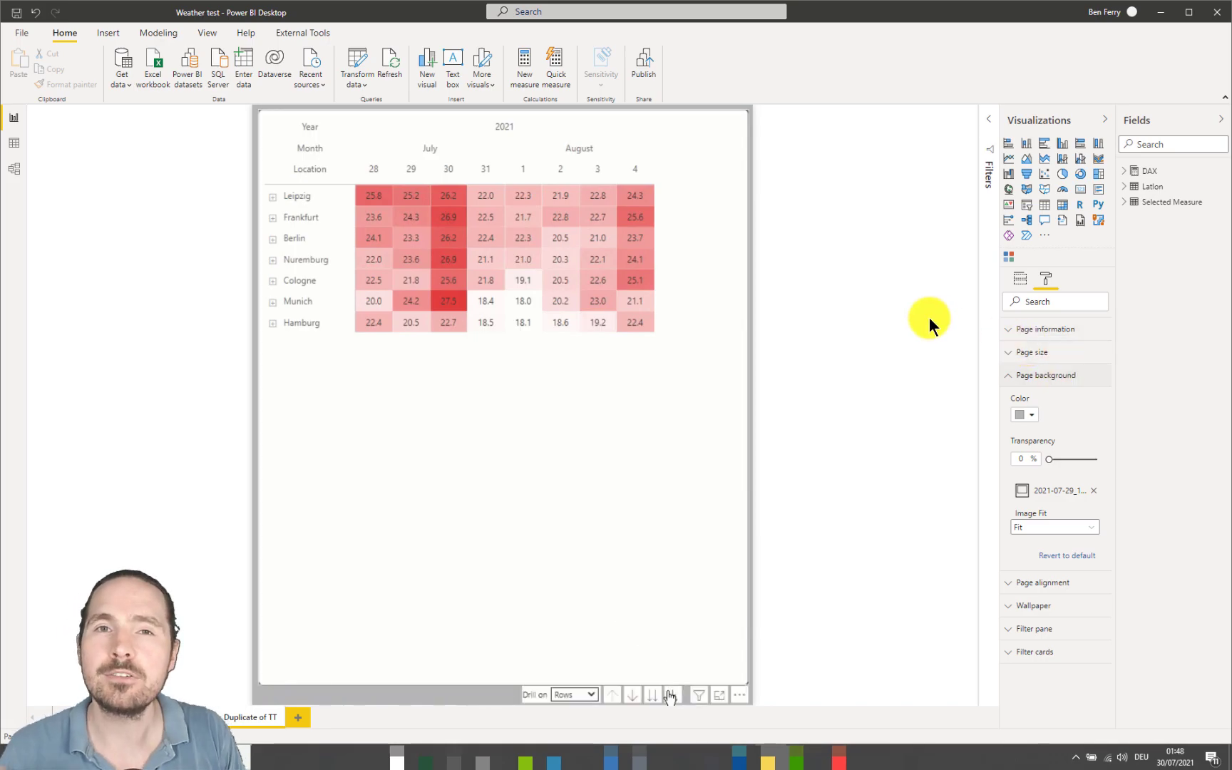
click(671, 695)
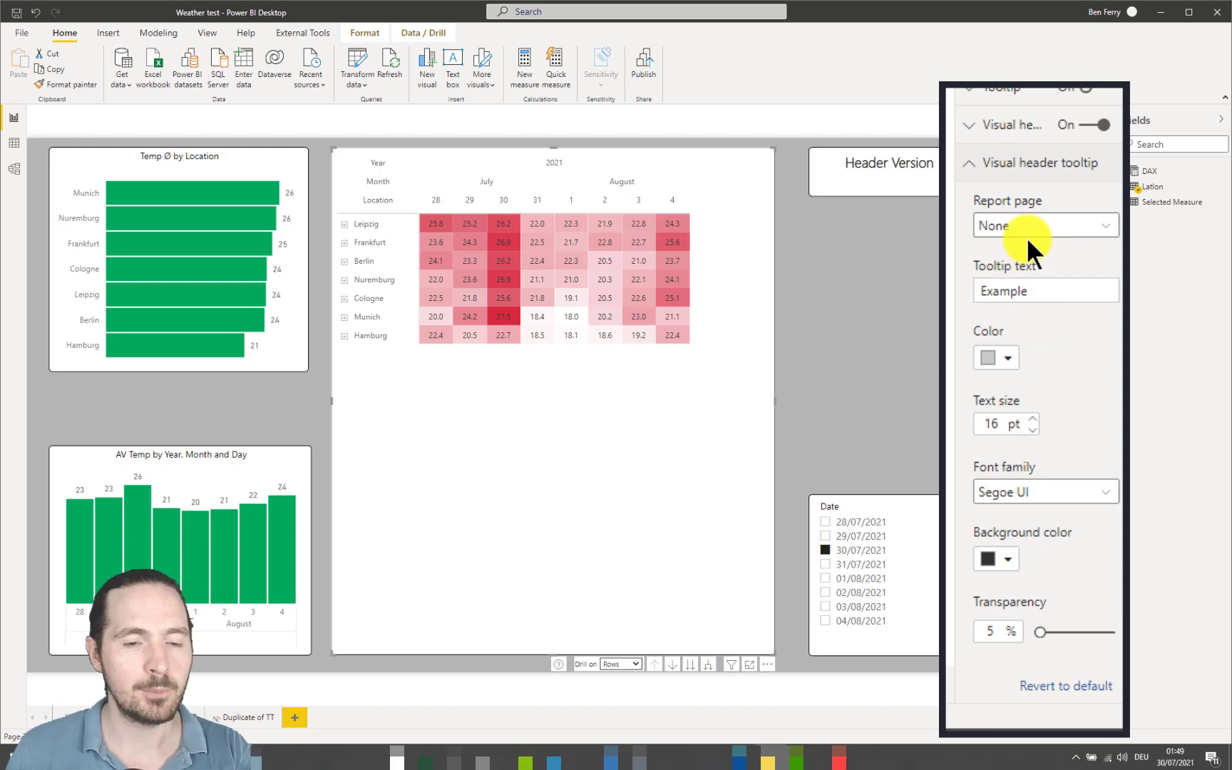
- Set the matrix header tooltip's Report page to Duplicate of TT
click(1045, 225)
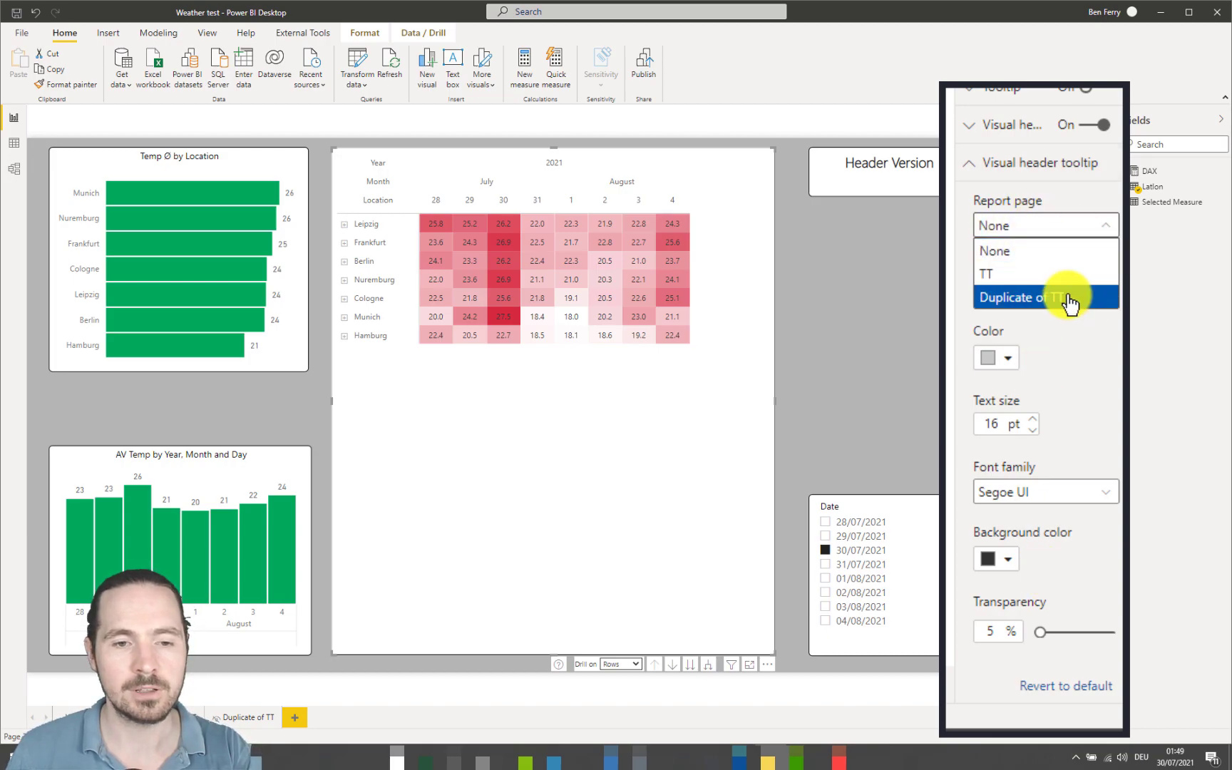
click(1030, 296)
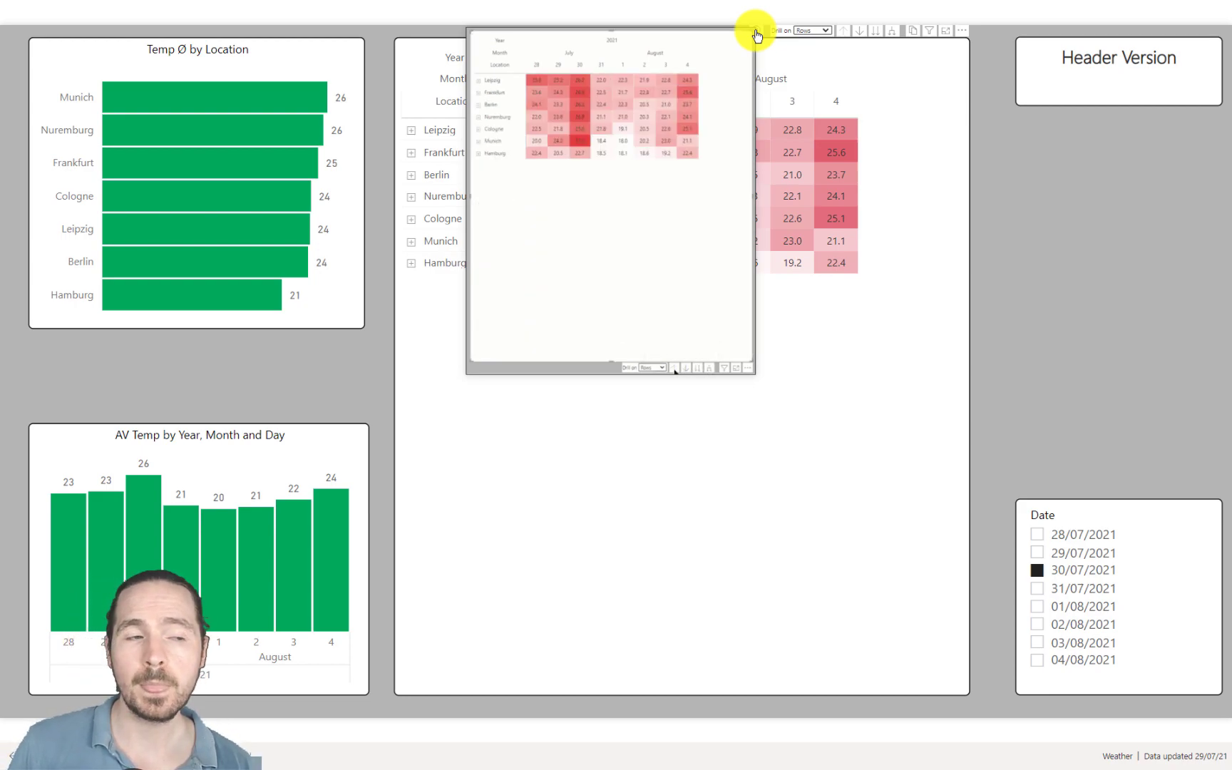
mouse_move(794, 64)
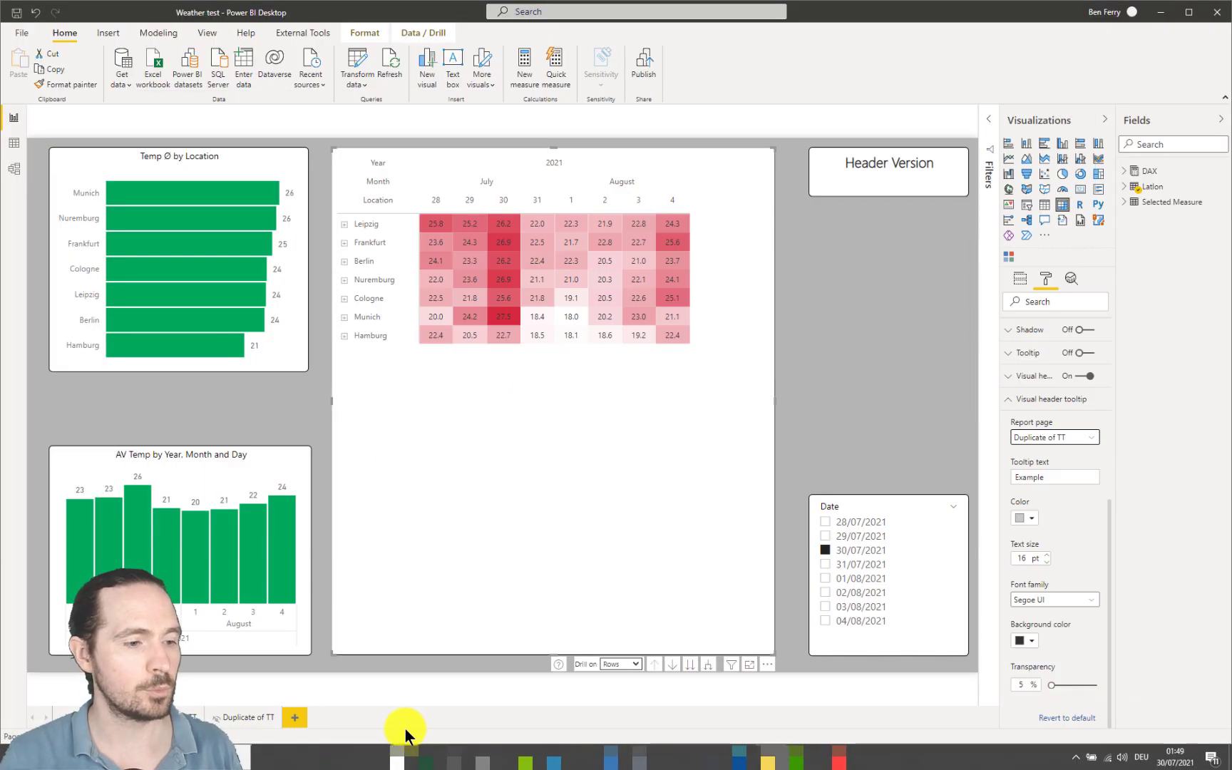
mouse_move(708, 636)
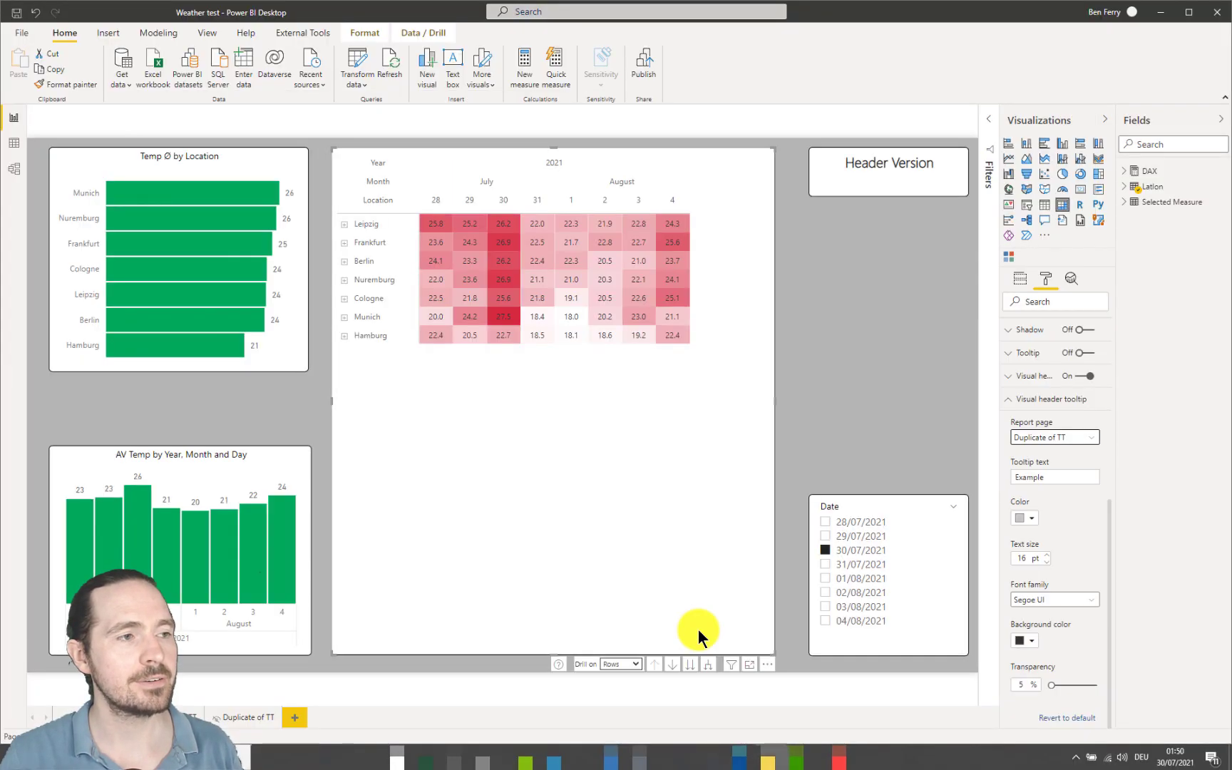
mouse_move(310, 394)
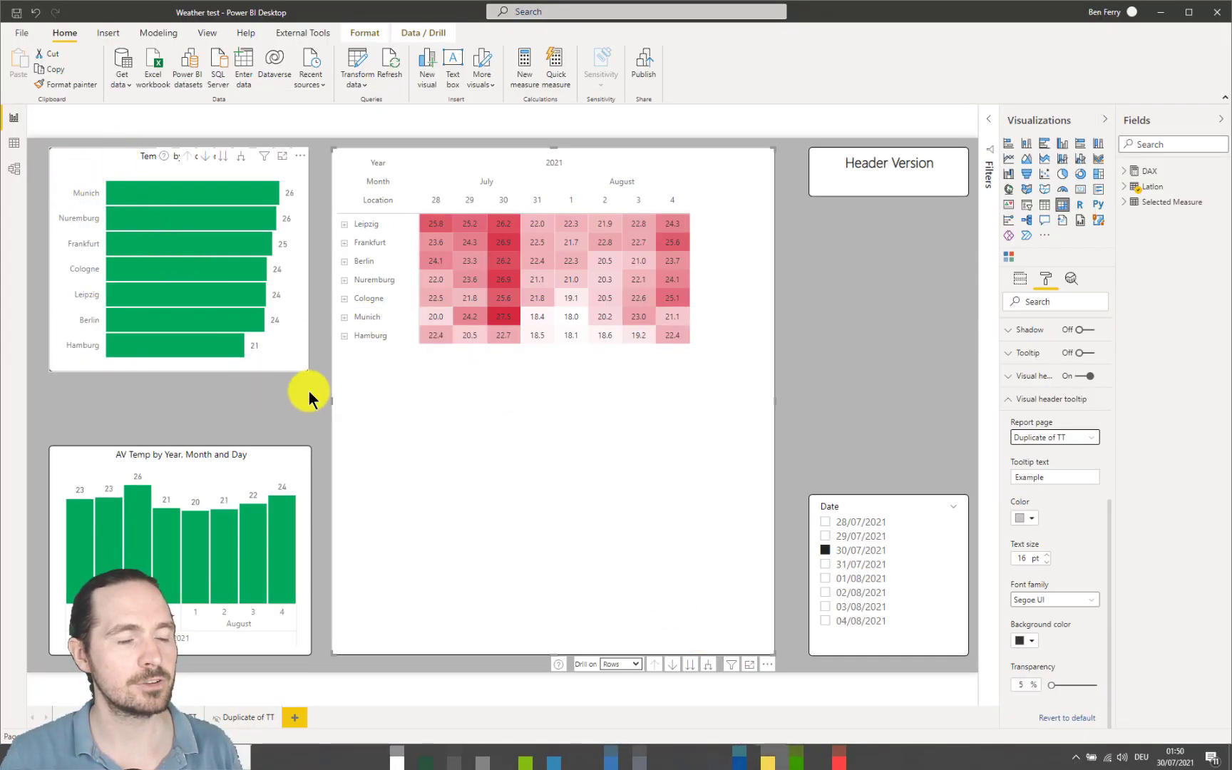
mouse_move(296, 362)
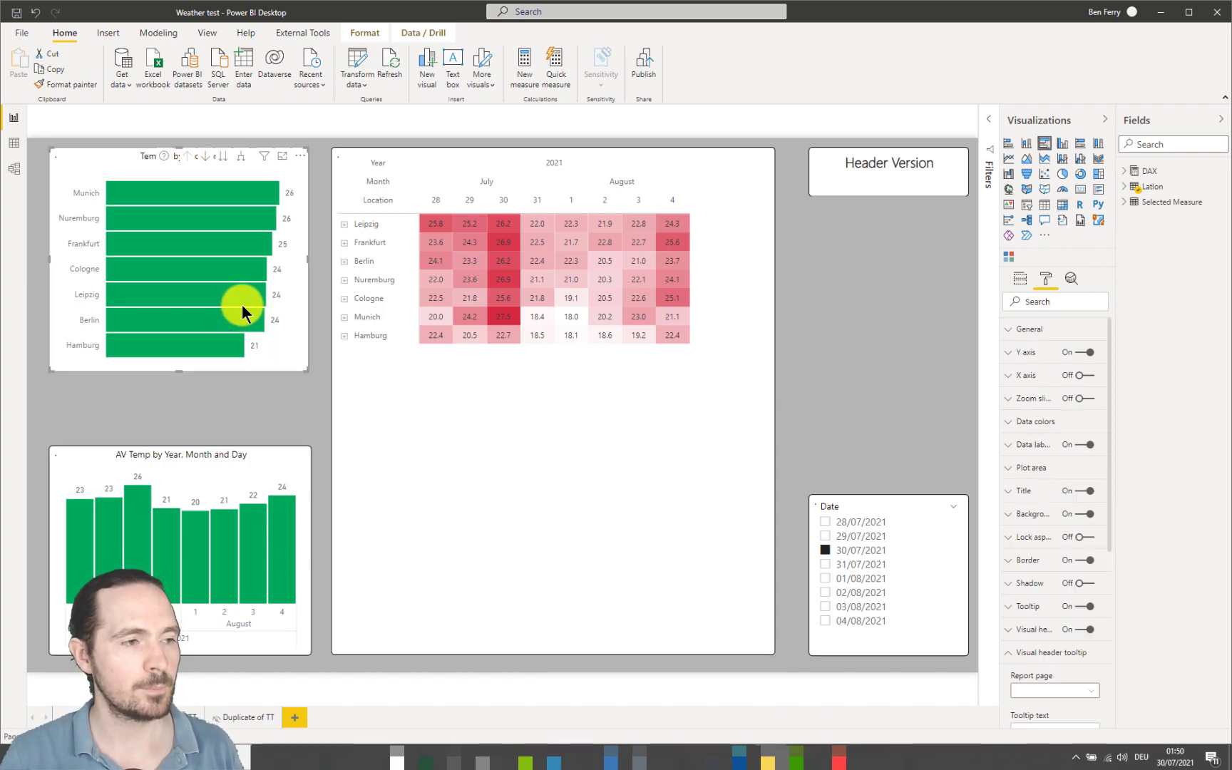
mouse_move(240, 297)
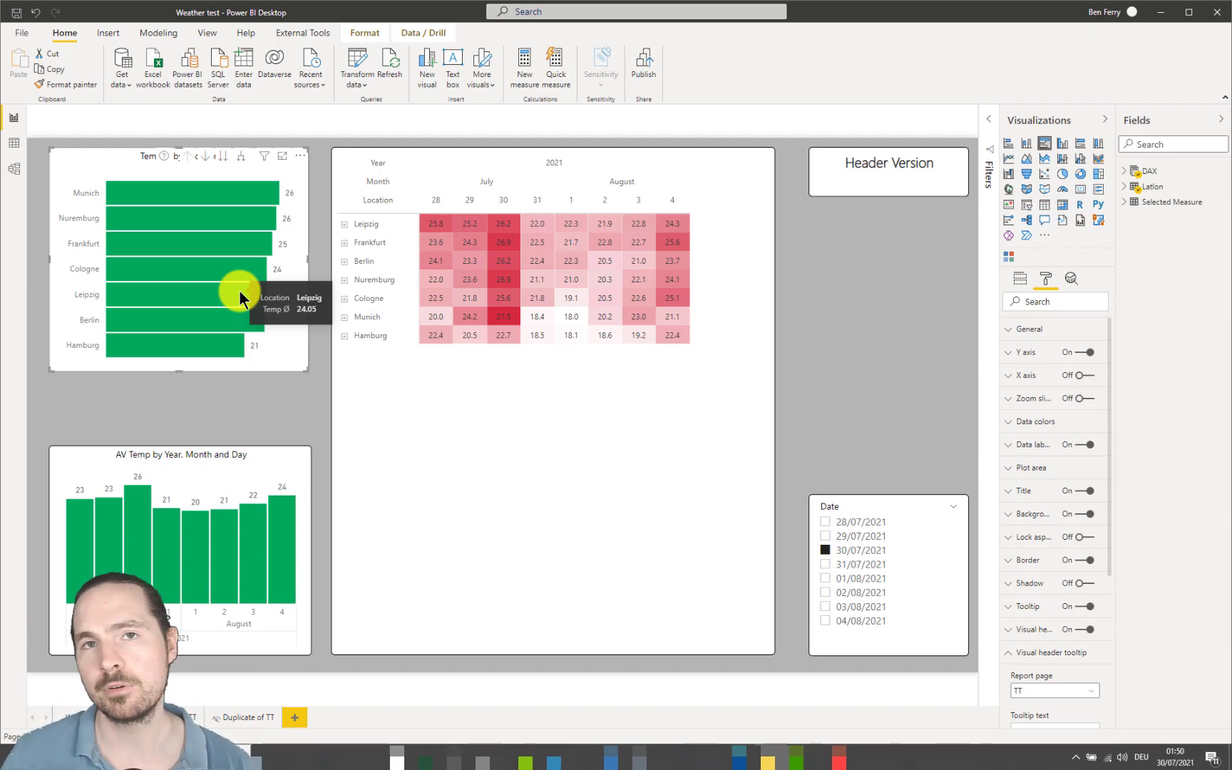
mouse_move(151, 207)
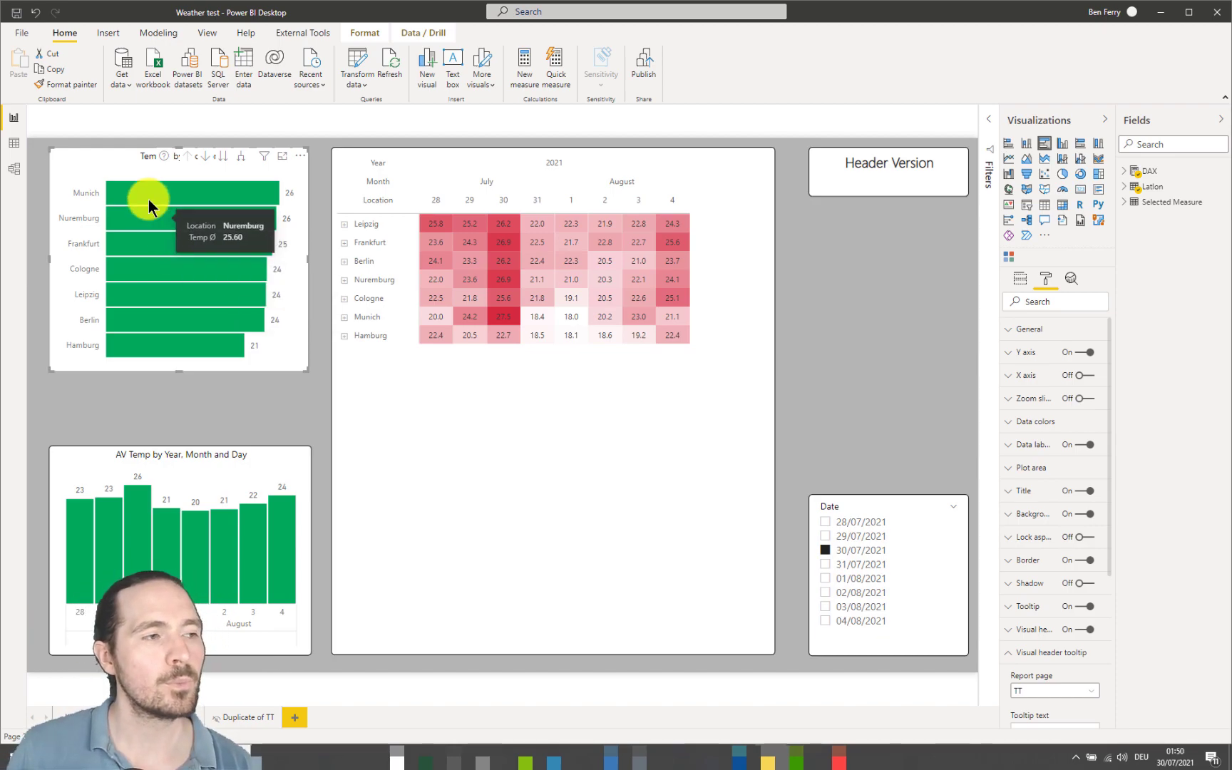
mouse_move(165, 159)
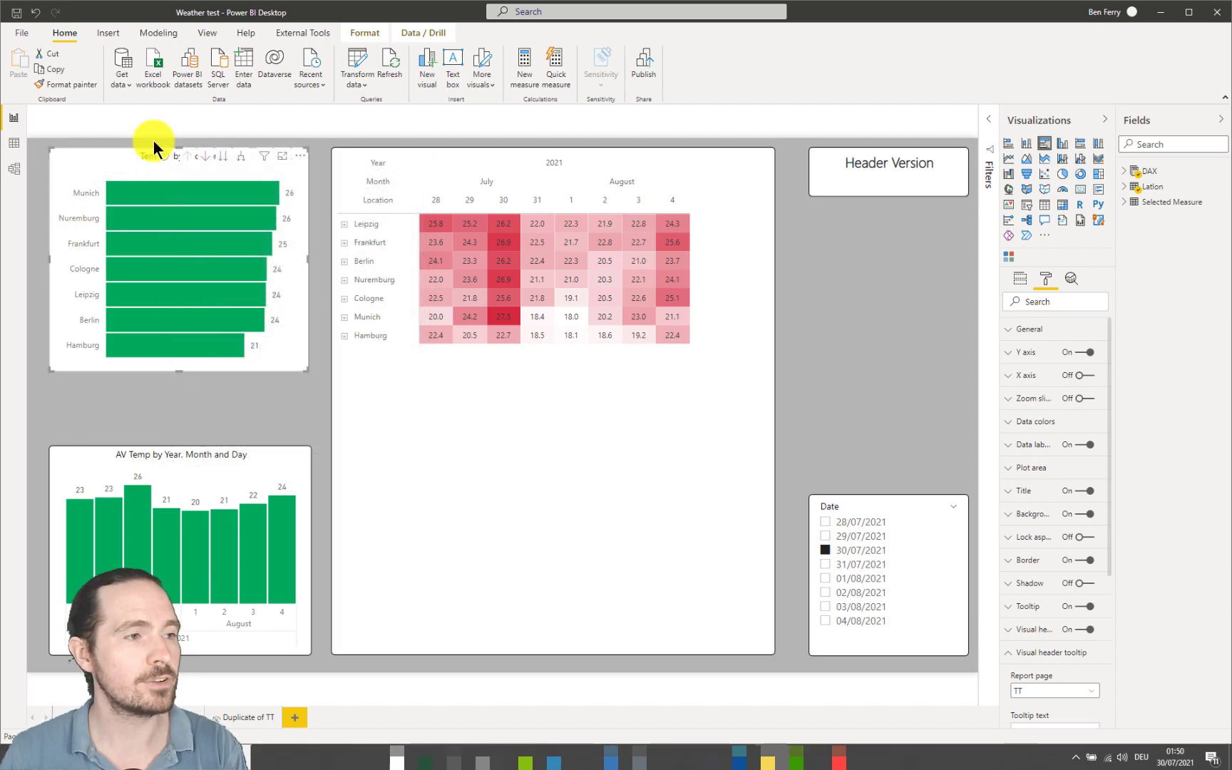
mouse_move(163, 160)
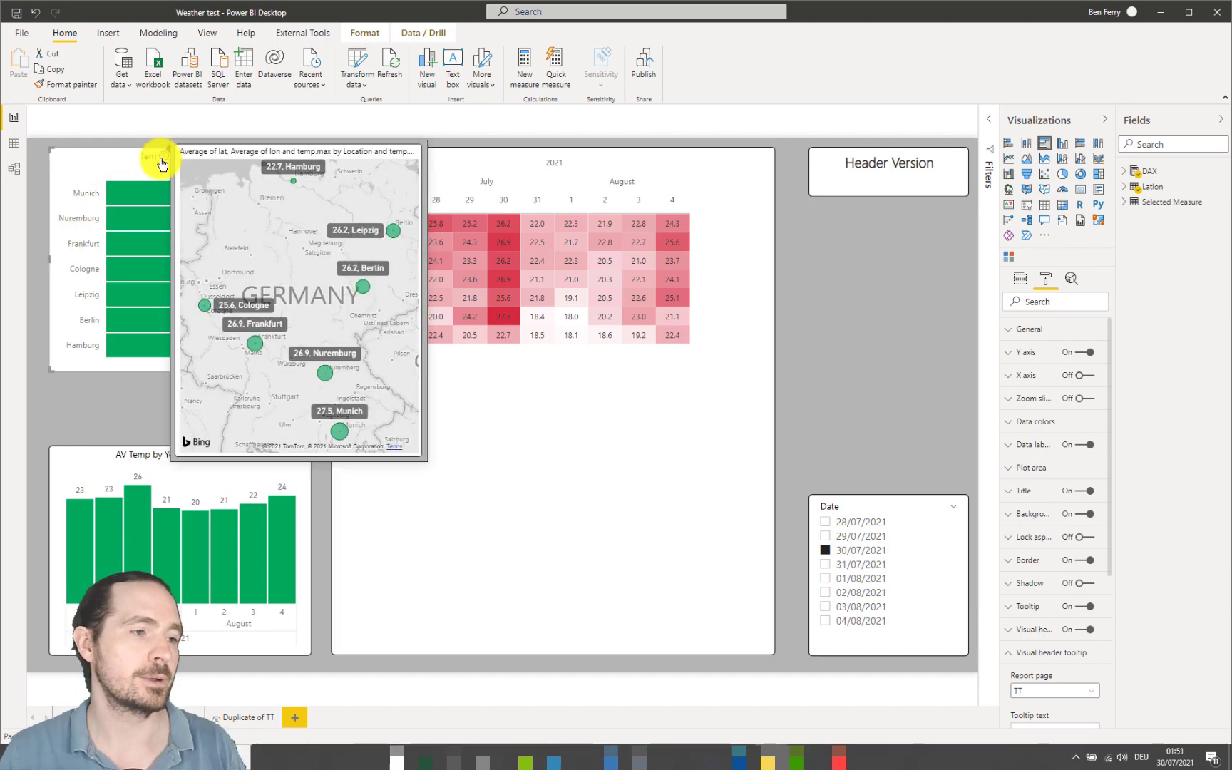
mouse_move(860, 308)
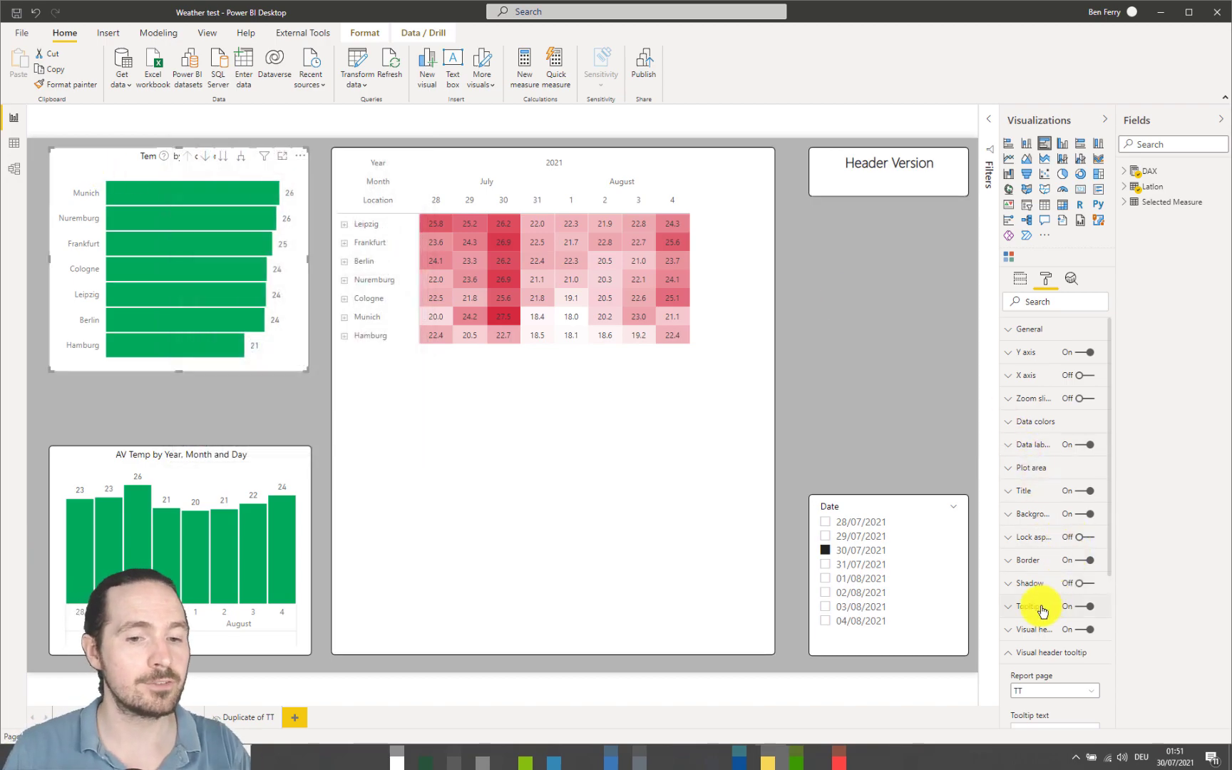
- Set the bar chart's tooltip to Report page type using the TT page
click(1026, 605)
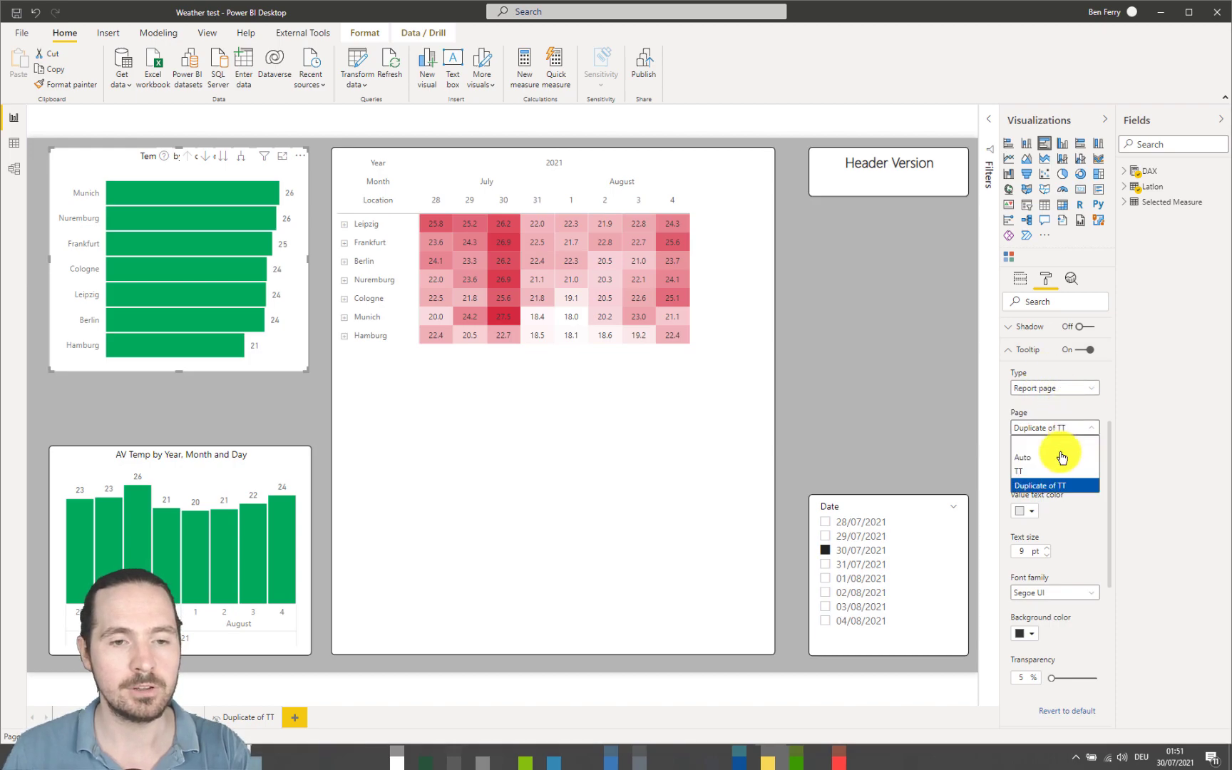
click(1018, 470)
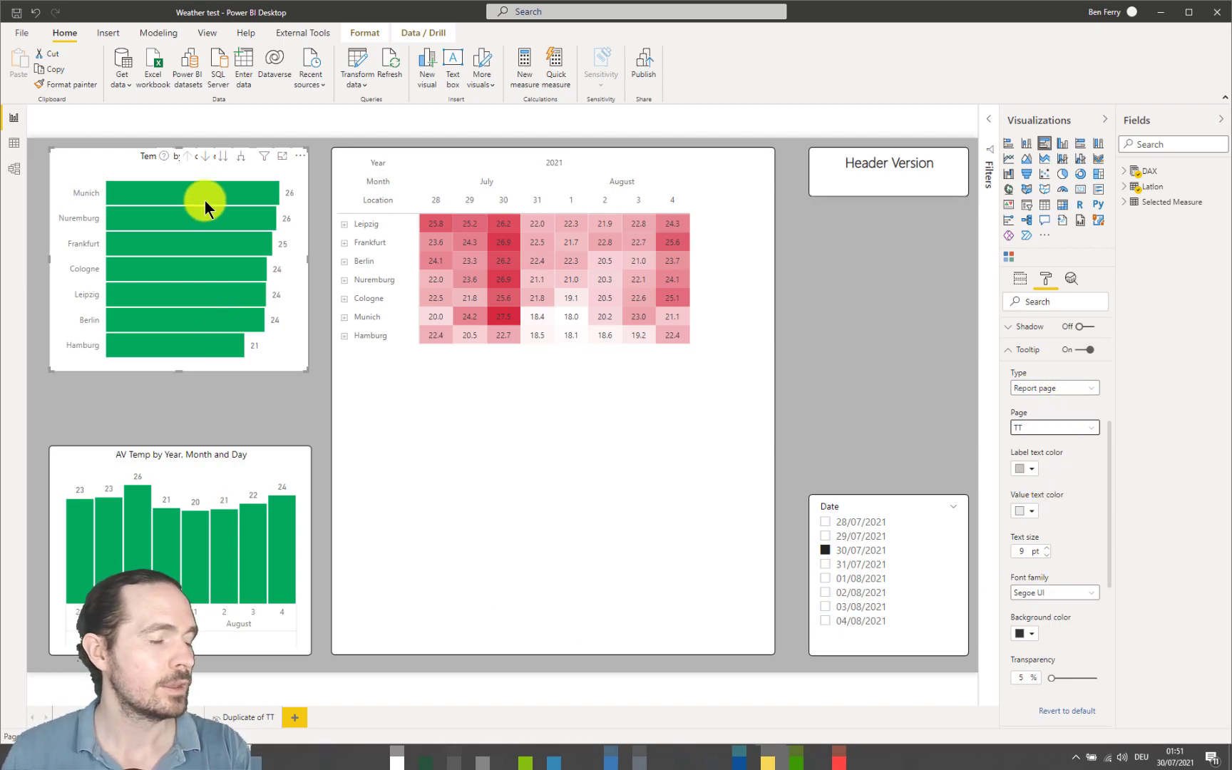
mouse_move(207, 205)
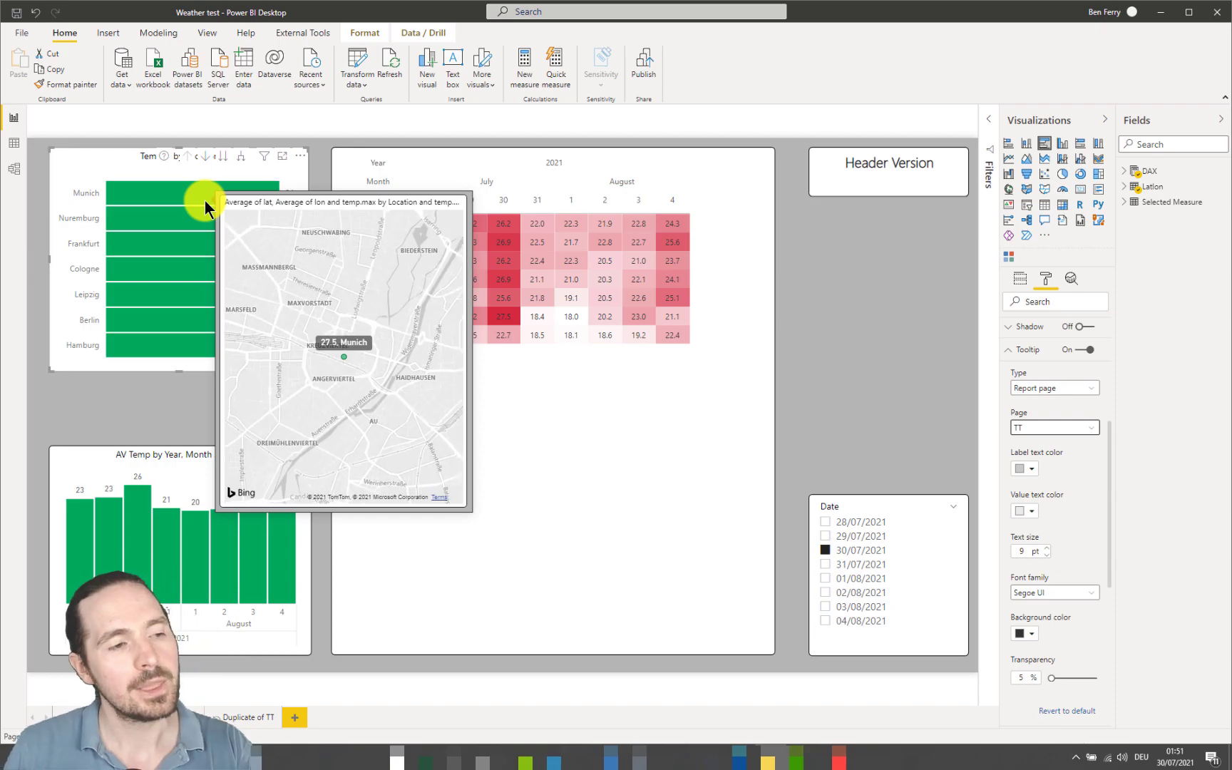
mouse_move(205, 226)
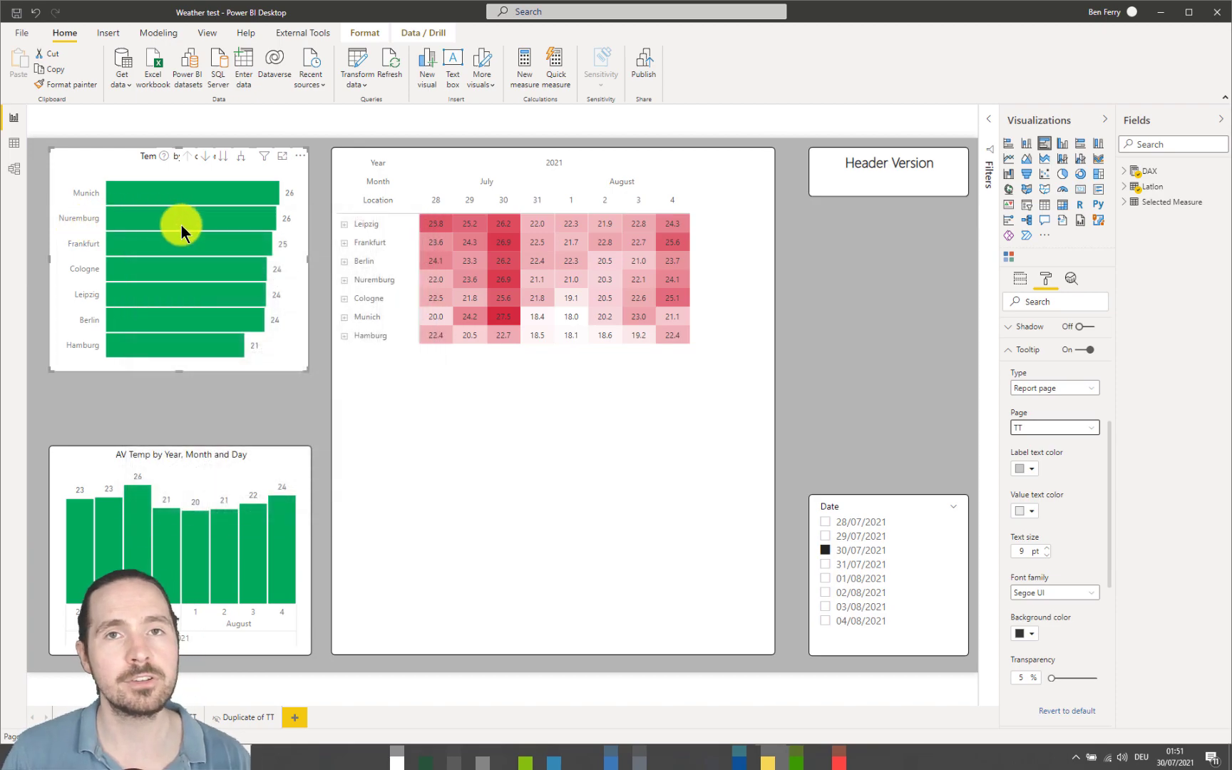
mouse_move(182, 232)
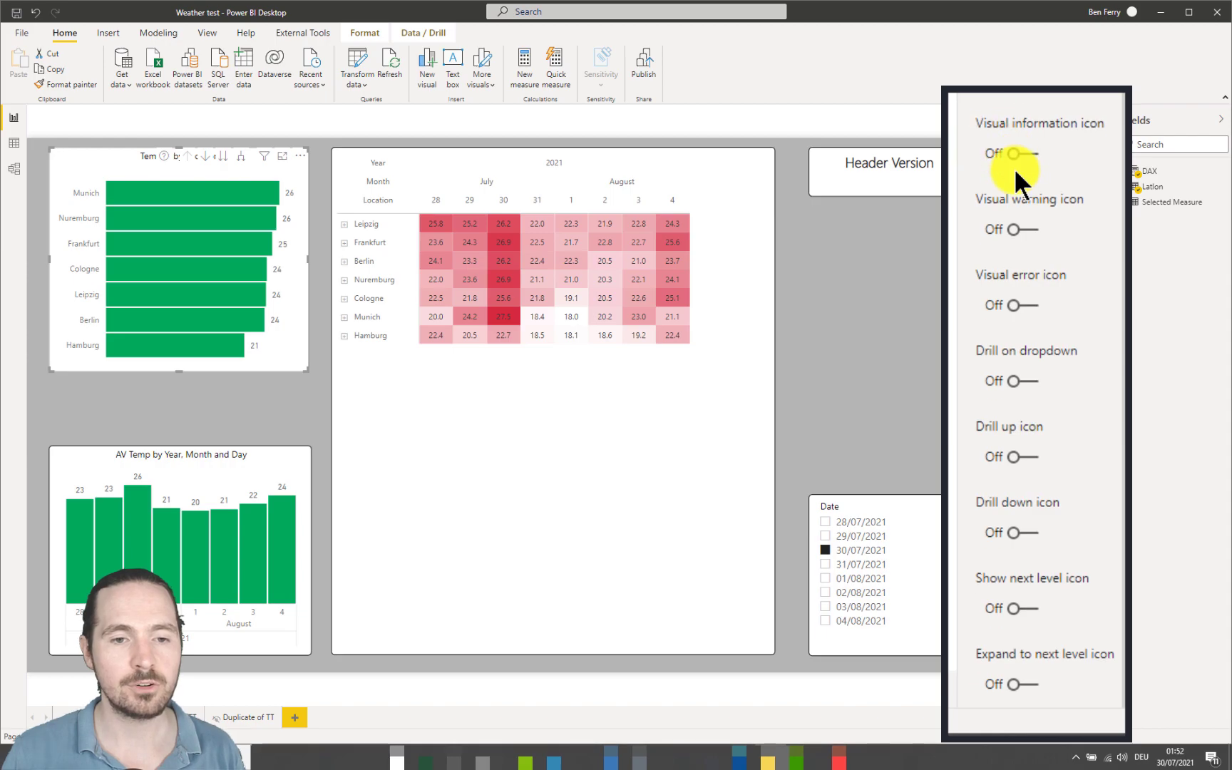
scroll(down, 3)
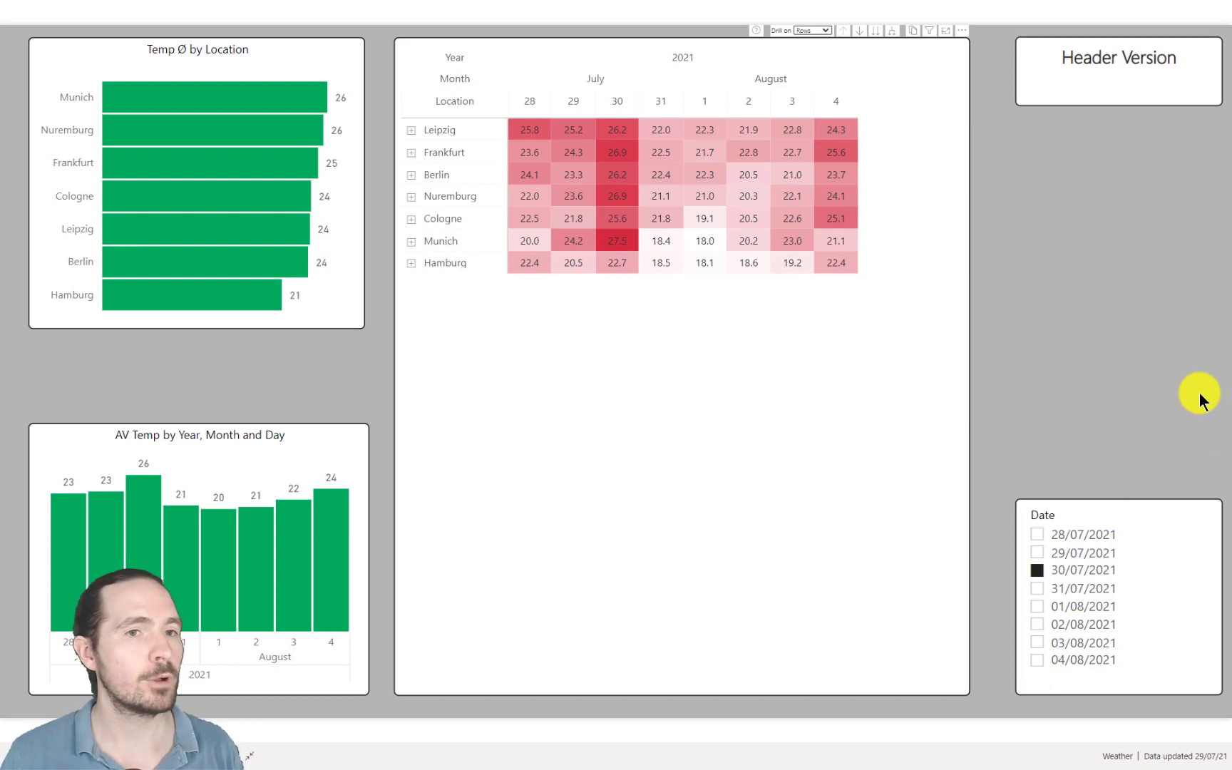
mouse_move(79, 148)
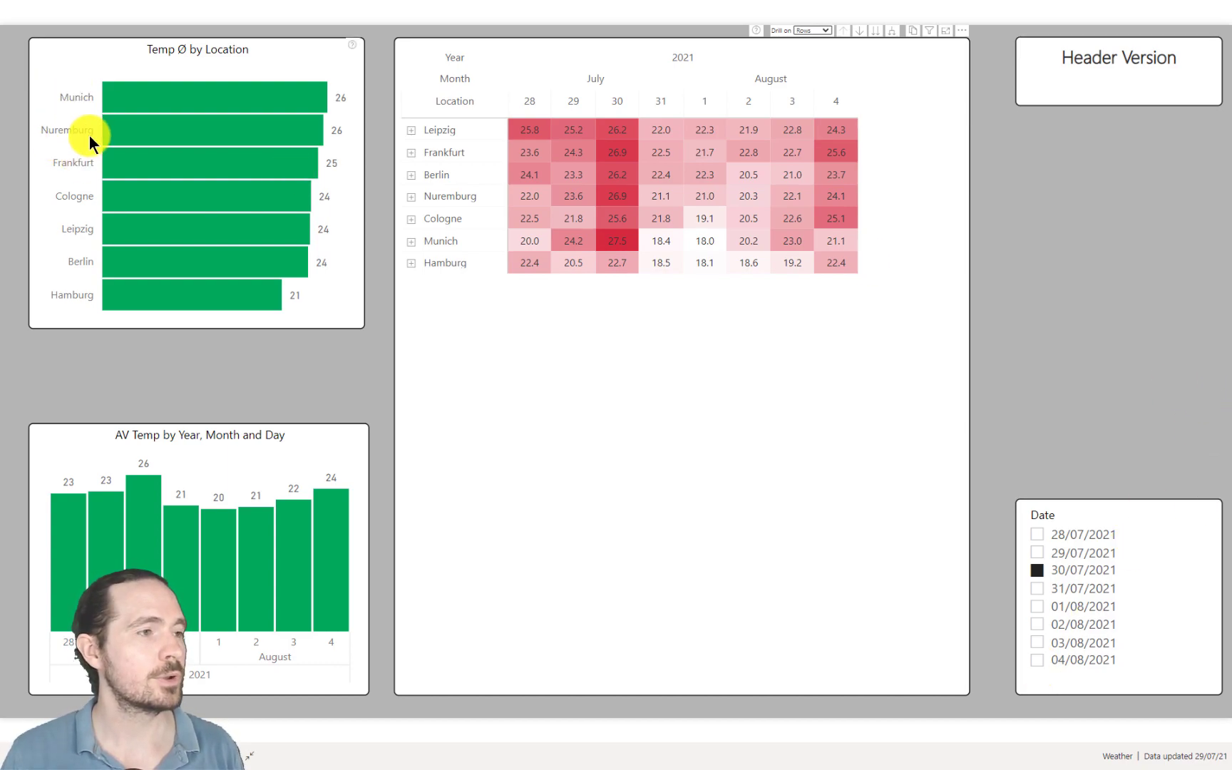
mouse_move(352, 60)
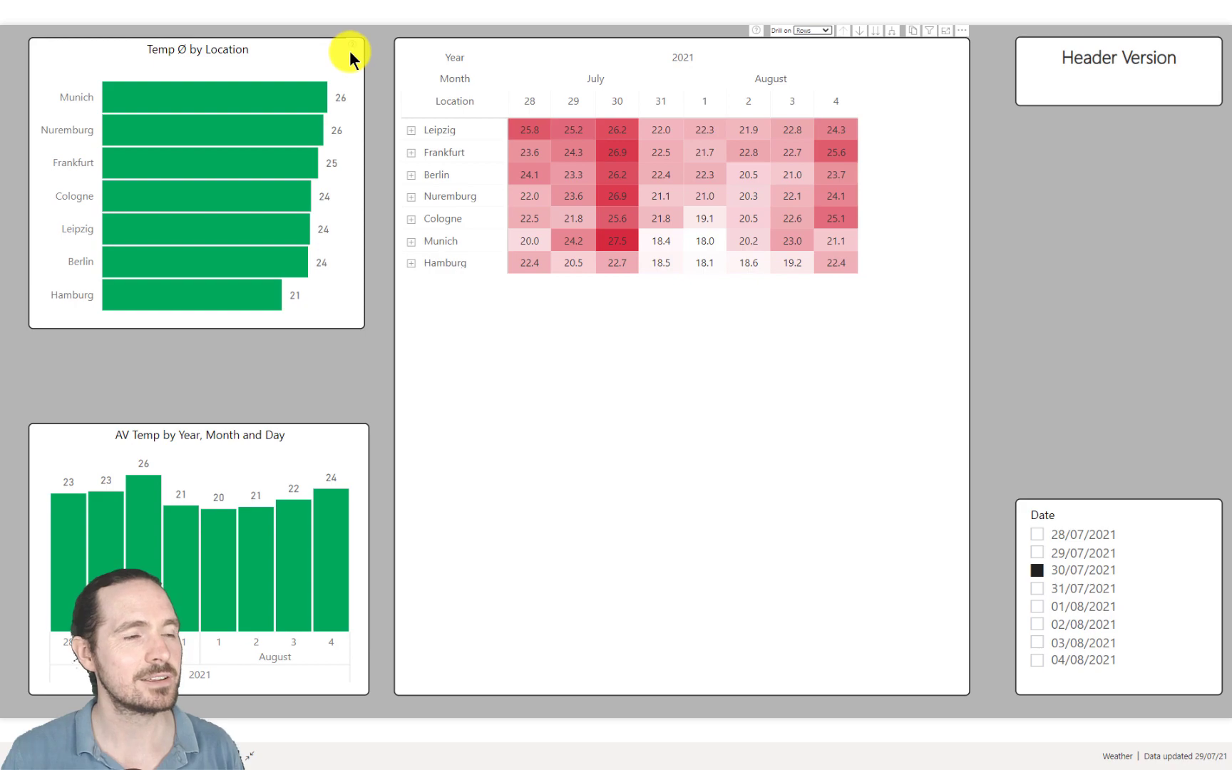
mouse_move(842, 30)
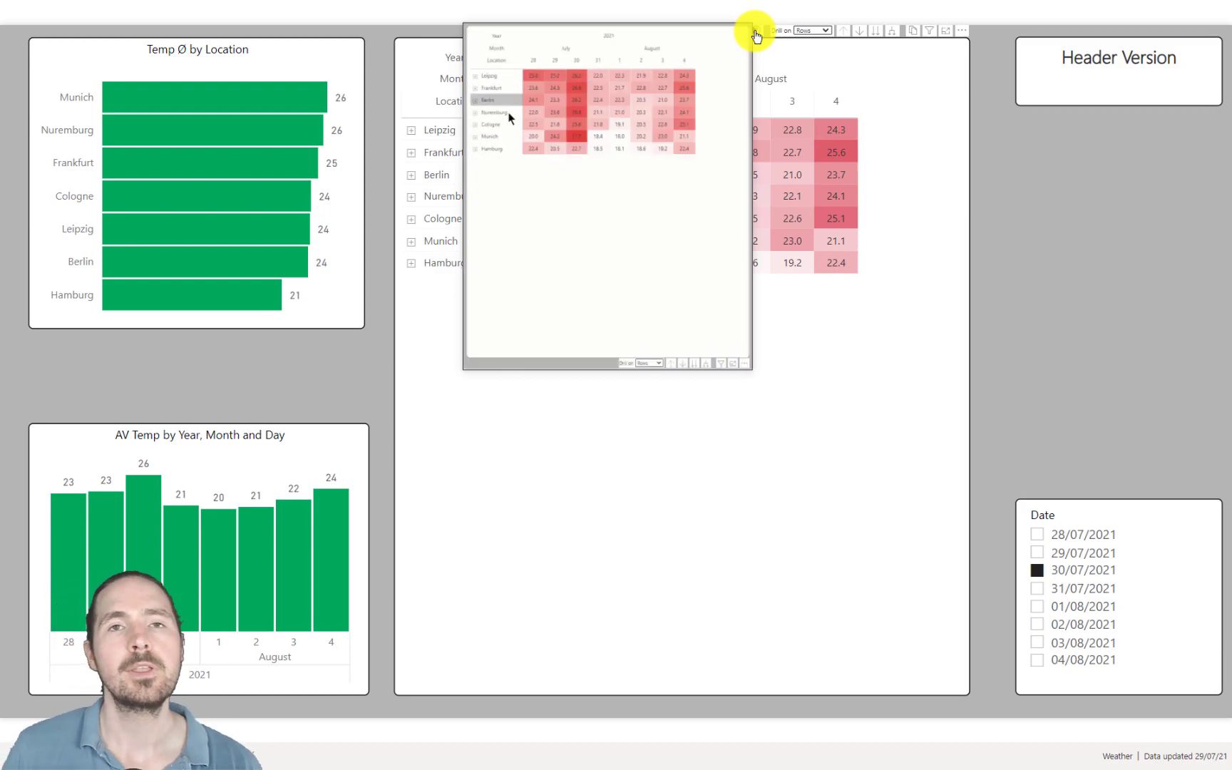
mouse_move(707, 362)
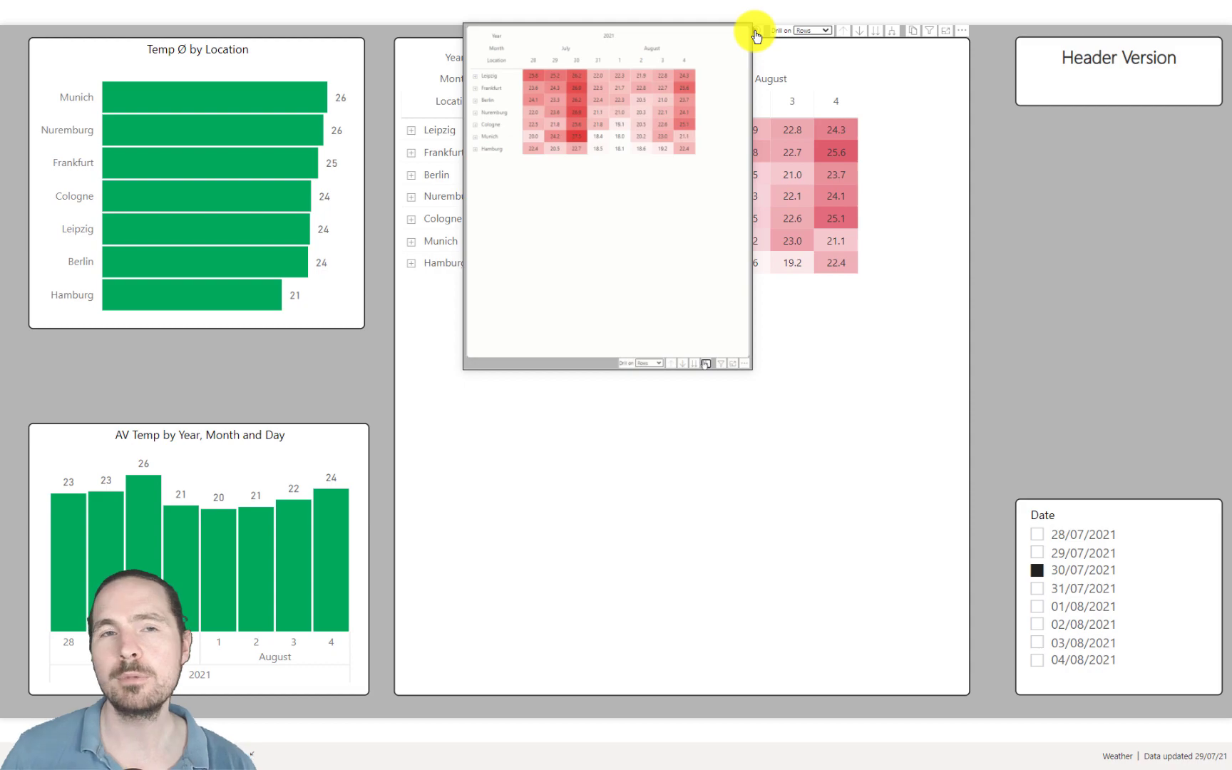
- Bring up the matrix header tooltip and expand Leipzig into its Clouds and Rain rows
click(706, 363)
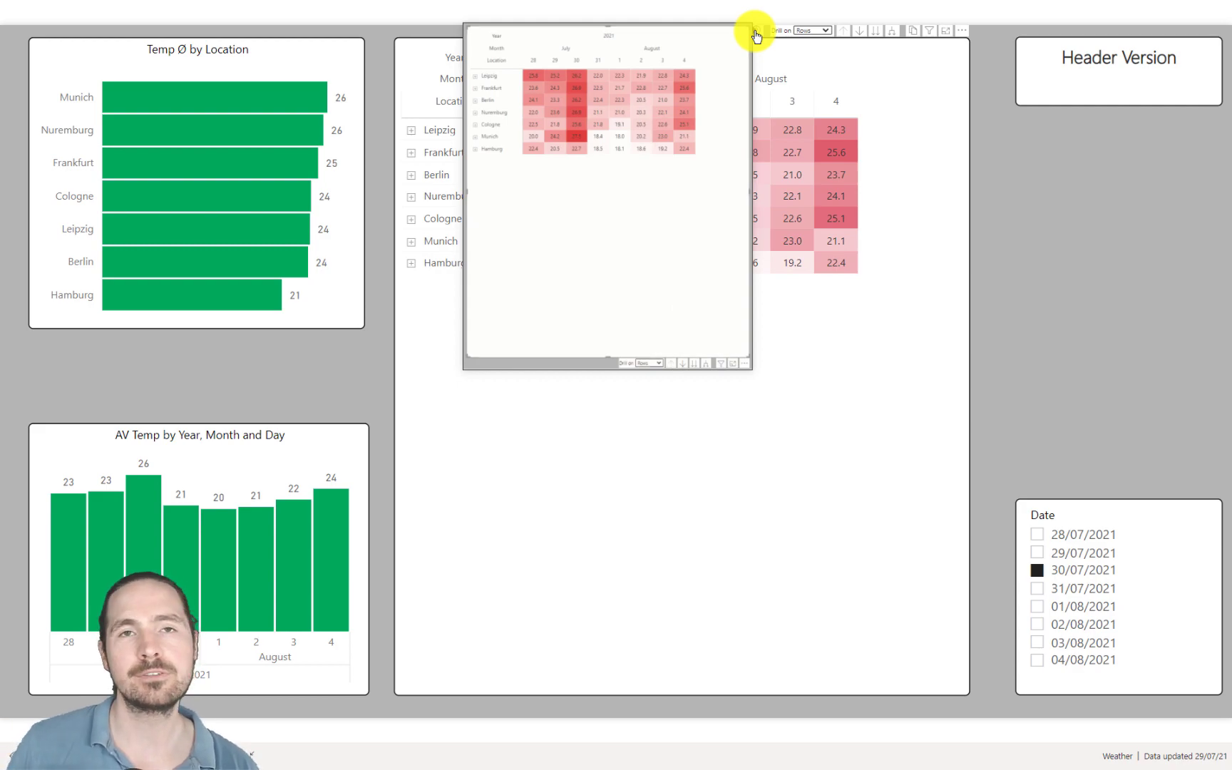
click(477, 74)
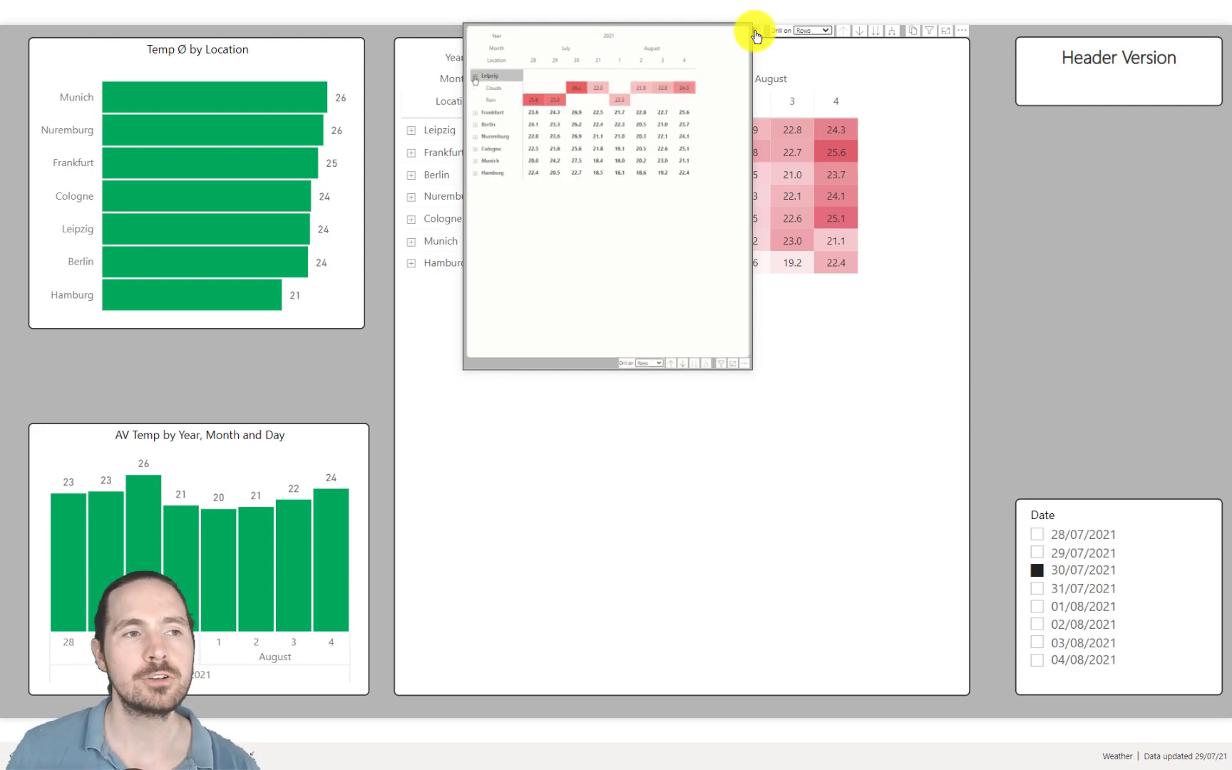